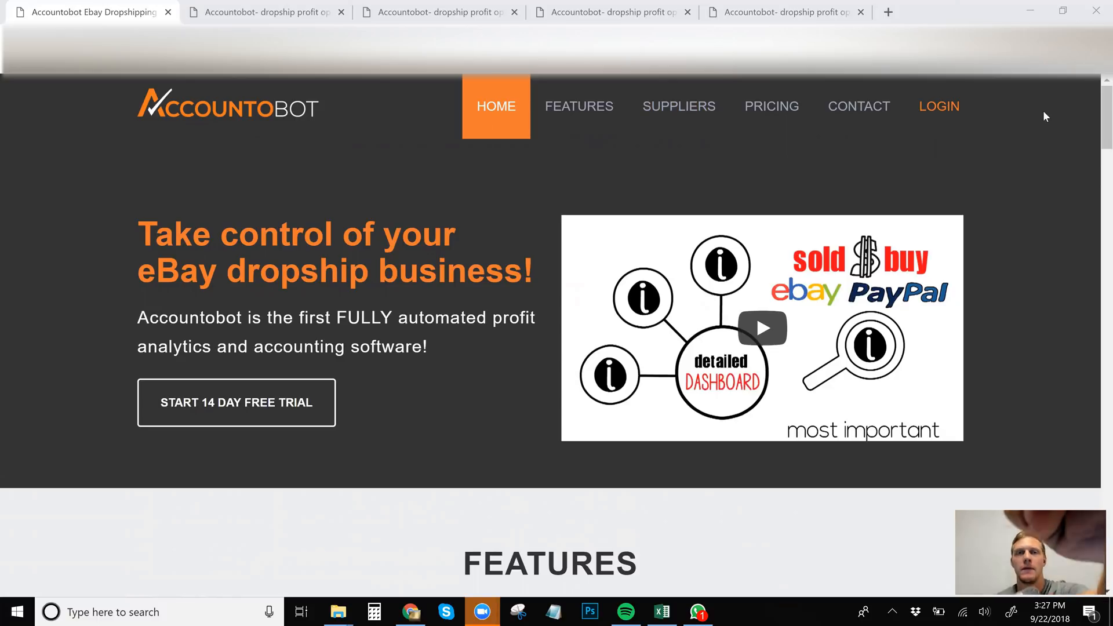
mouse_move(1037, 127)
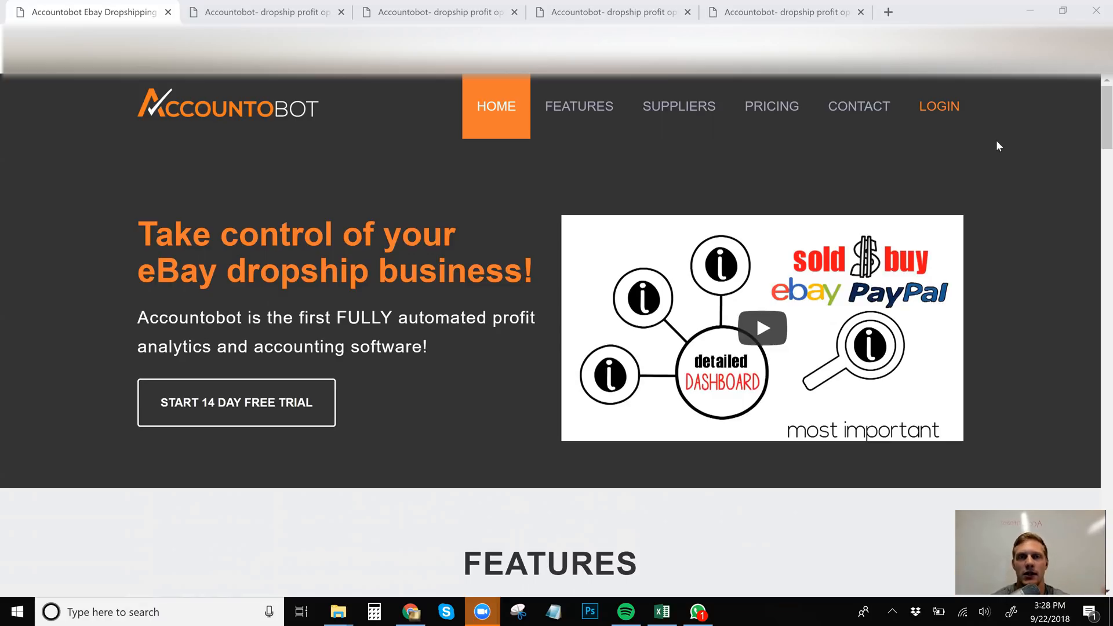
mouse_move(923, 175)
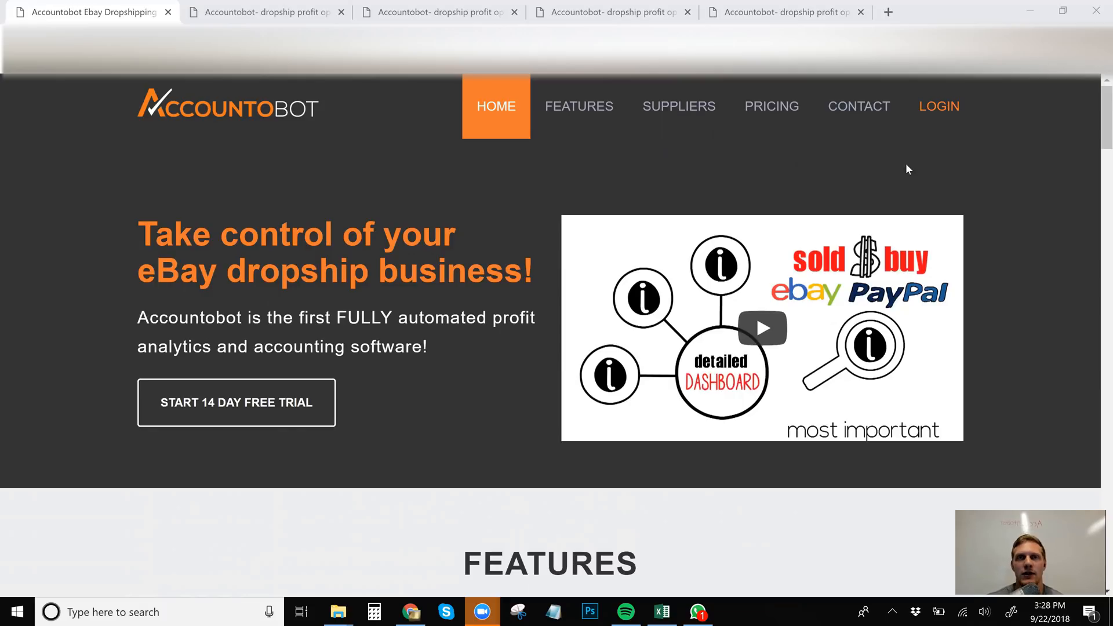
mouse_move(905, 154)
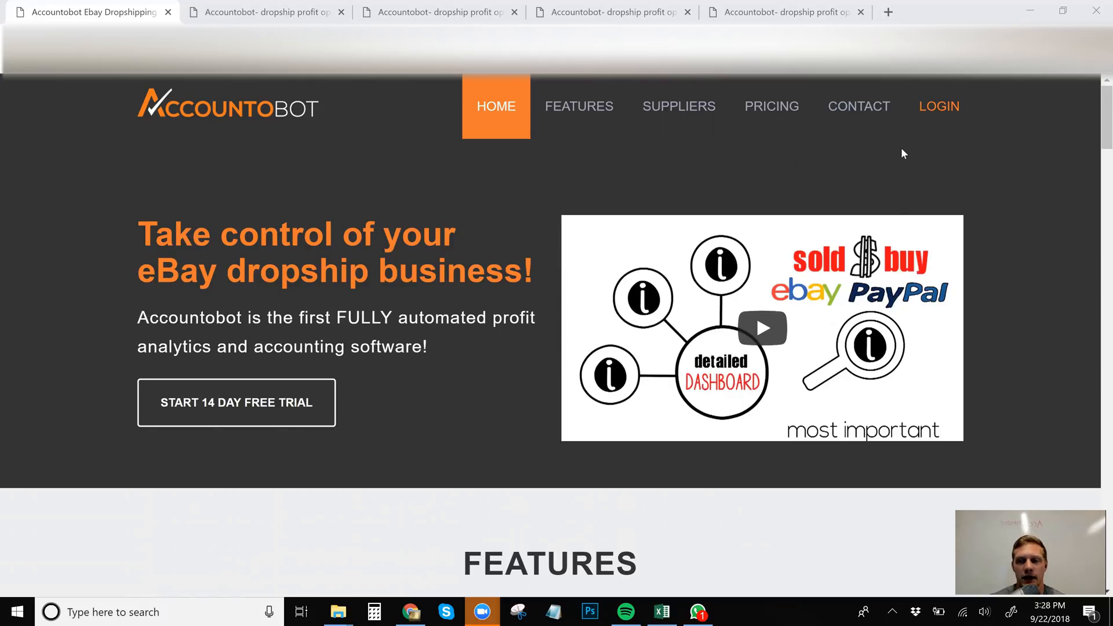
mouse_move(911, 137)
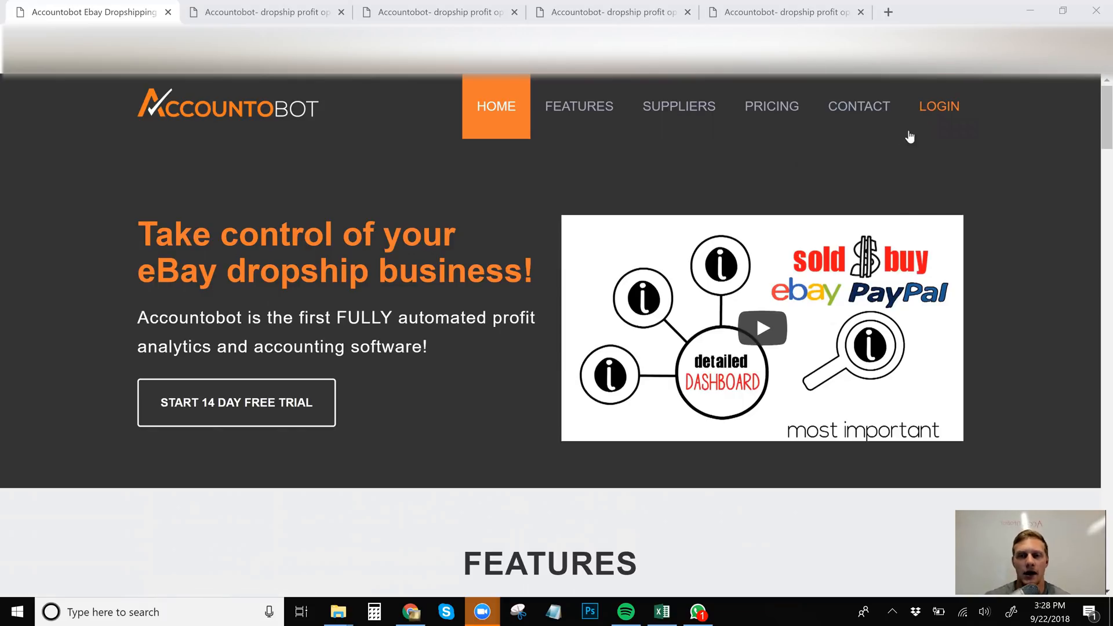
mouse_move(858, 105)
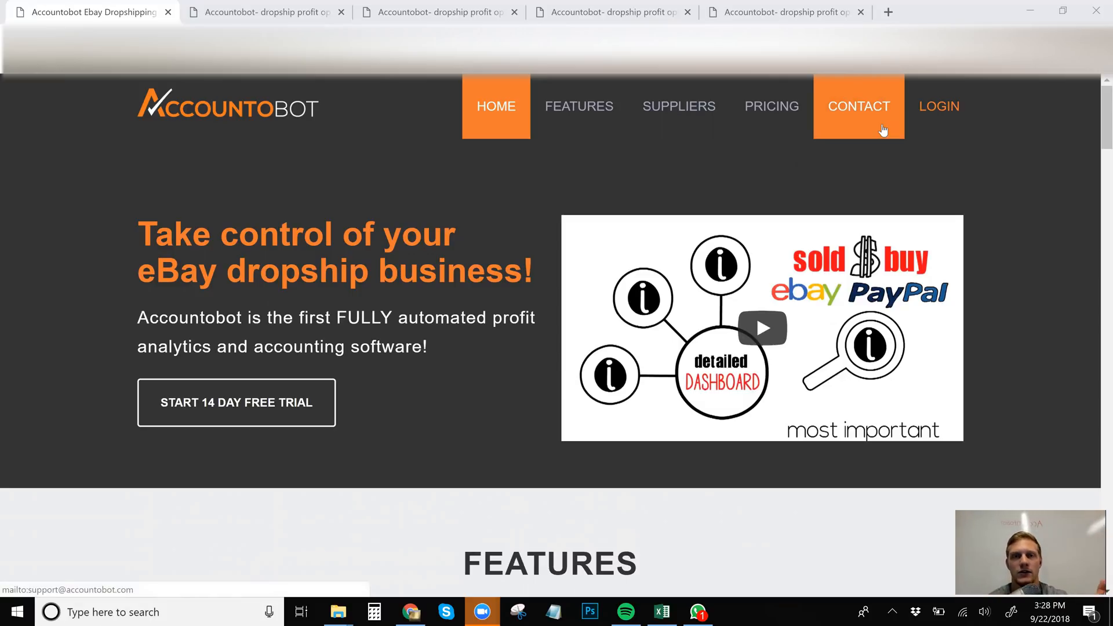
mouse_move(859, 129)
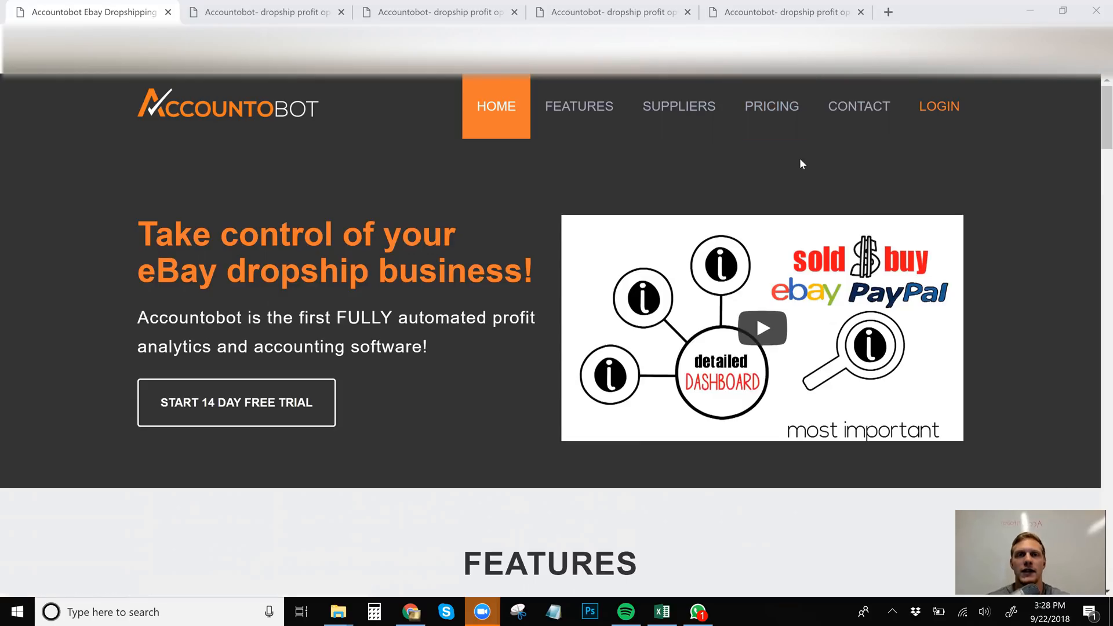
mouse_move(795, 166)
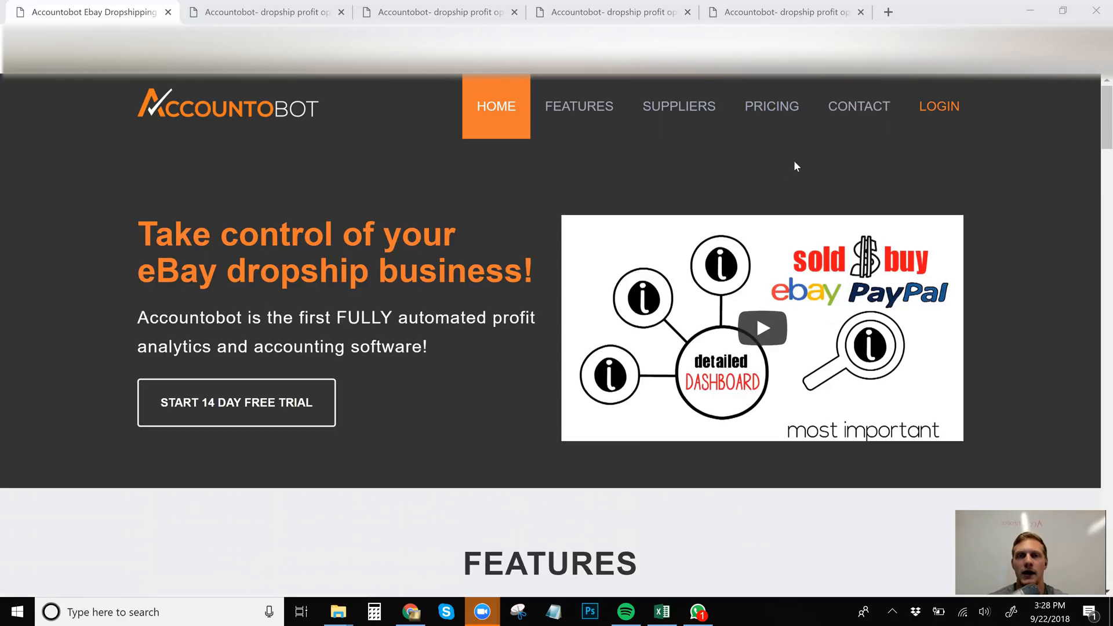
mouse_move(798, 161)
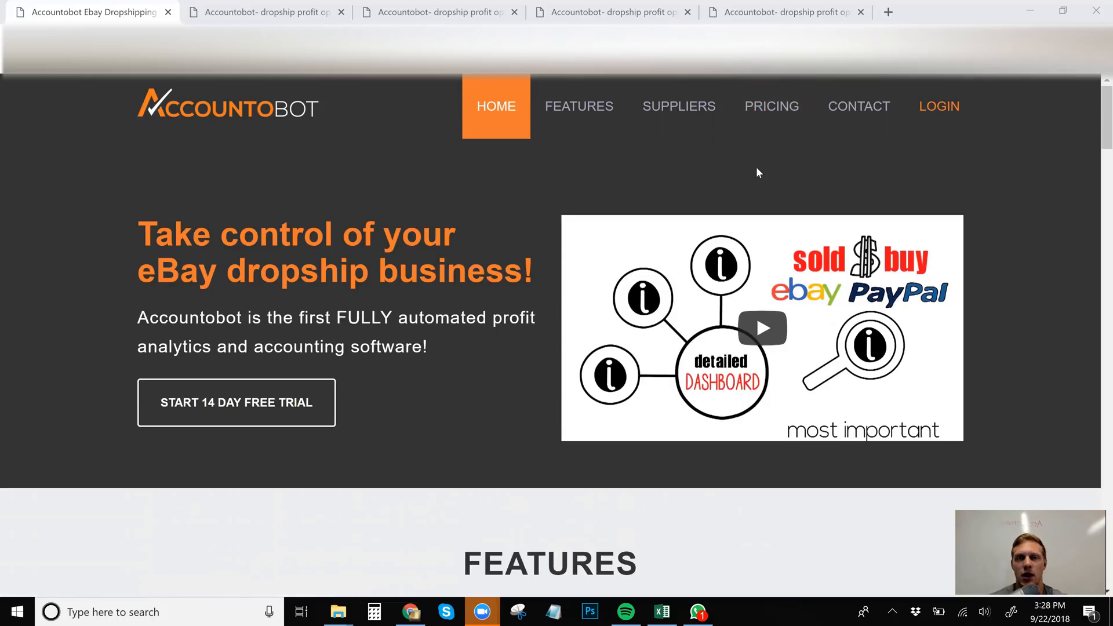
mouse_move(764, 173)
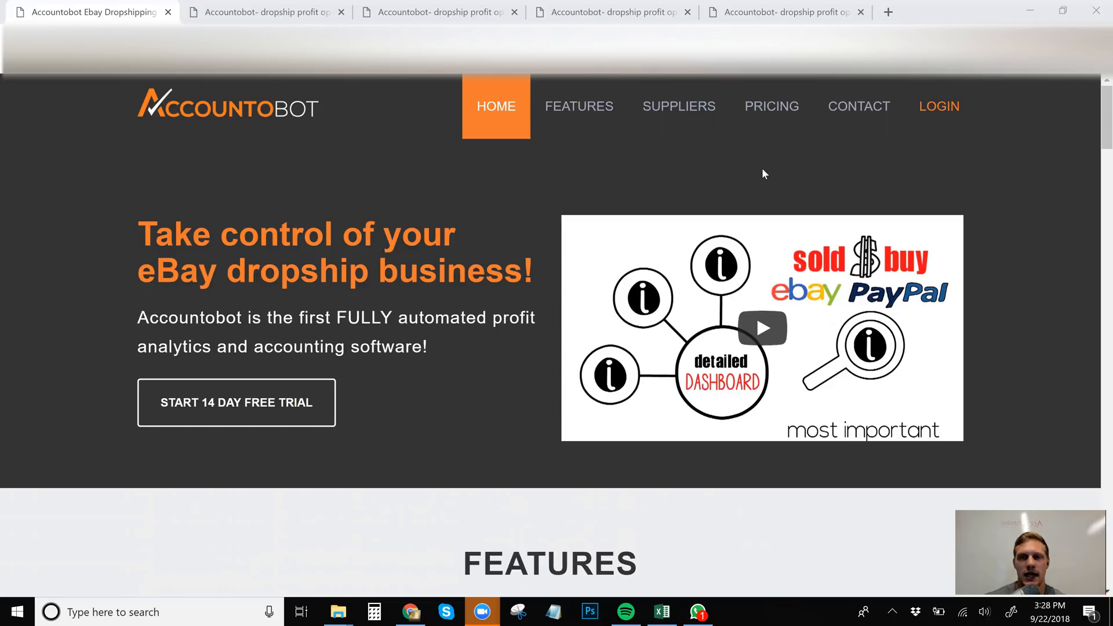
- Scroll the homepage through the Features list (Excel export, insights, time savings) to Supported Suppliers
scroll(down, 3)
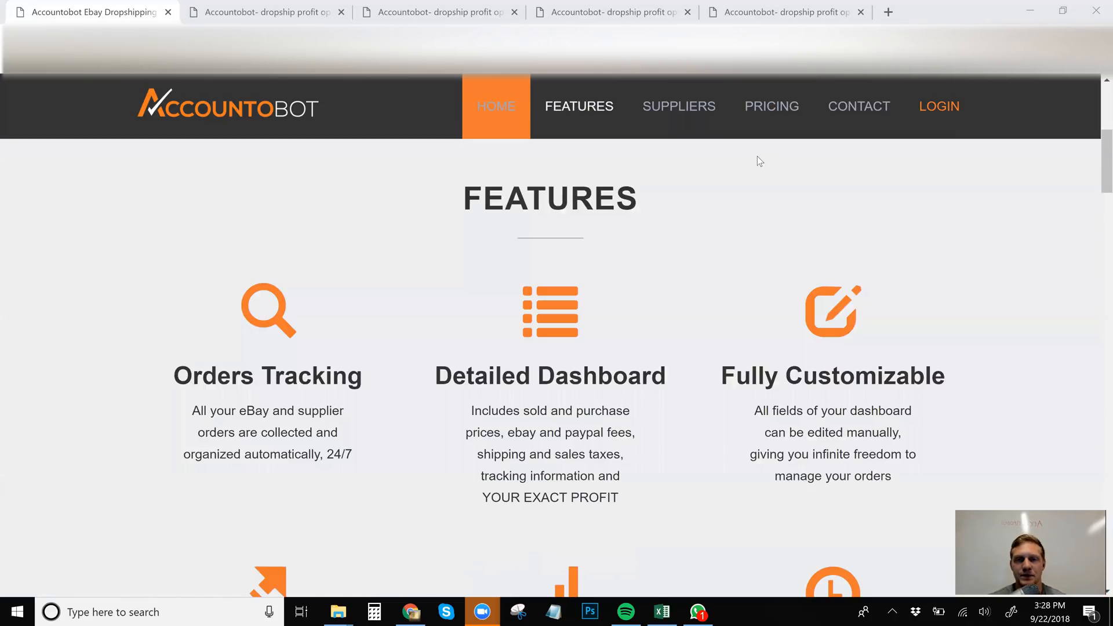
scroll(down, 3)
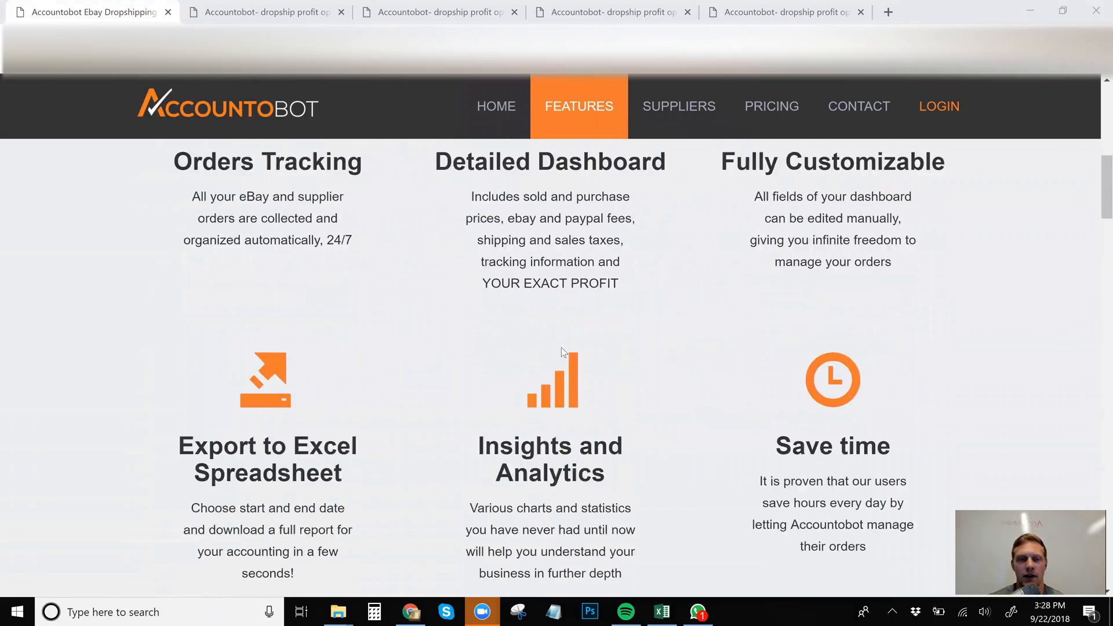
scroll(down, 3)
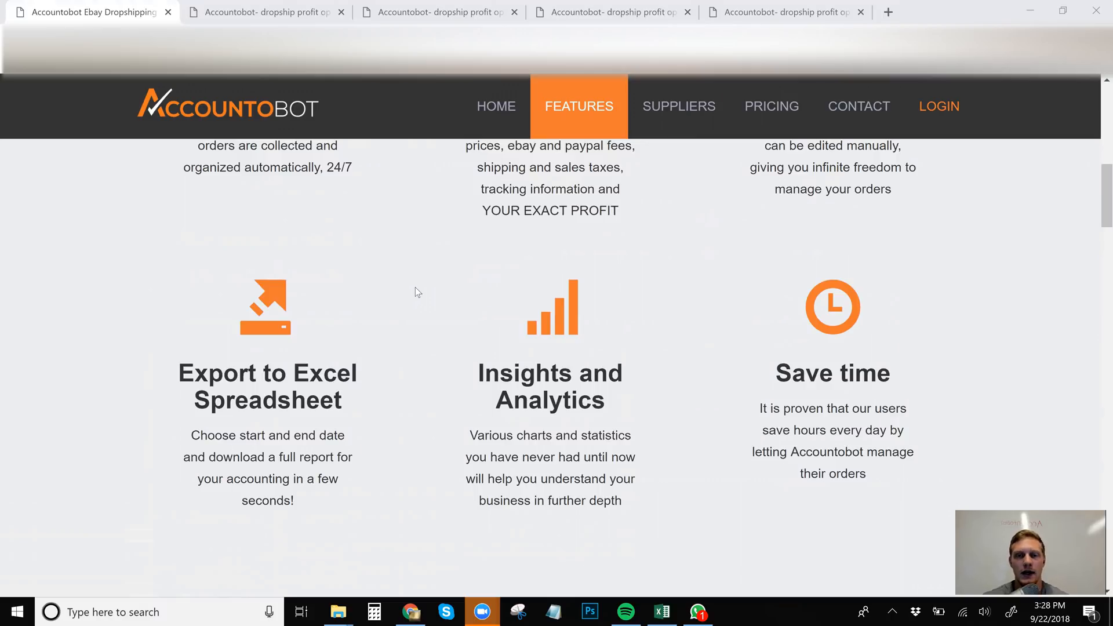
scroll(down, 3)
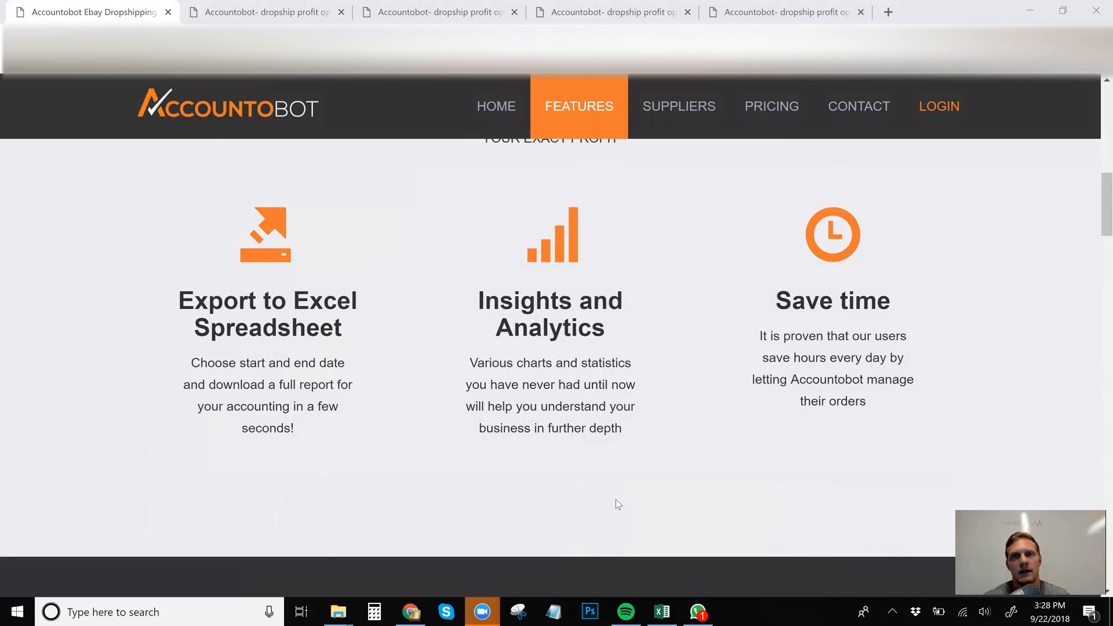
mouse_move(743, 407)
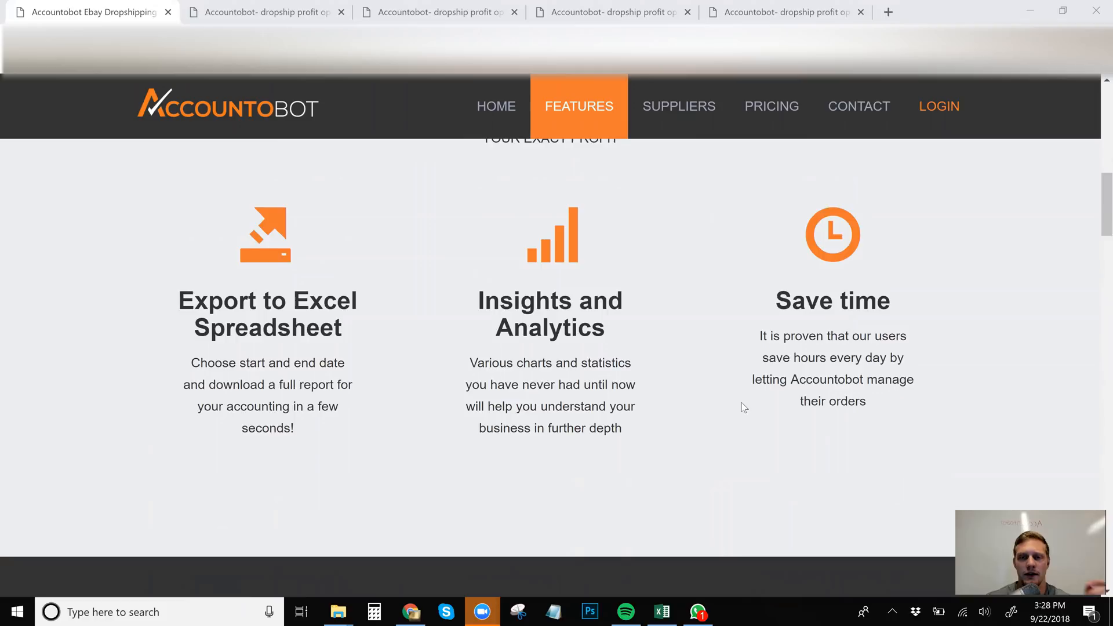
scroll(down, 3)
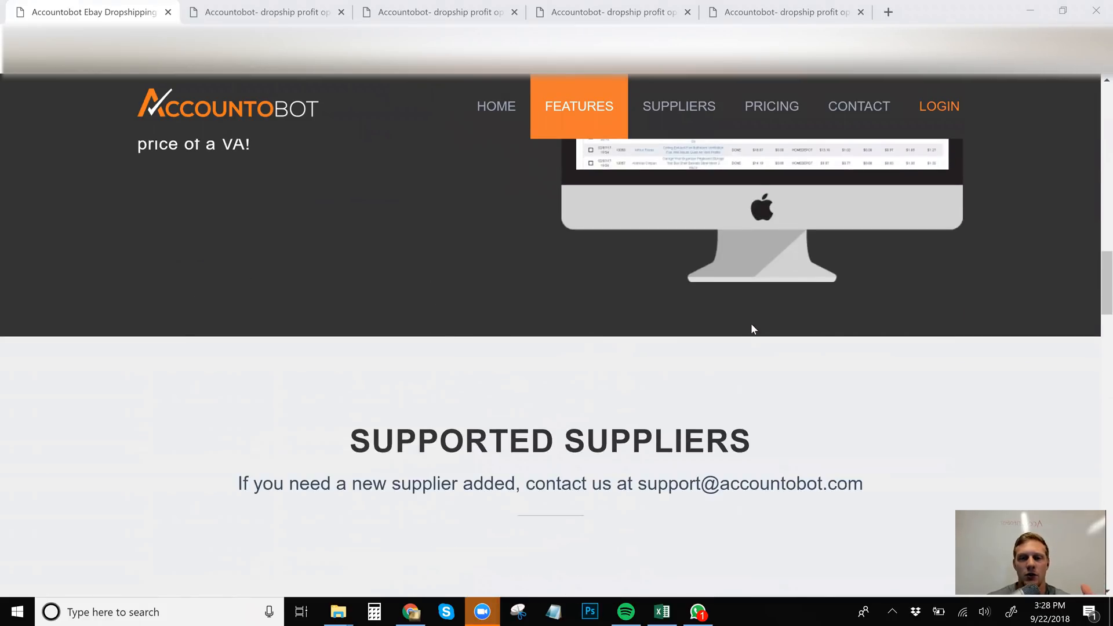
- Jump to Suppliers and scroll past the Amazon, Walmart, Home Depot, Kmart and Sears logos toward Our Plans
click(679, 106)
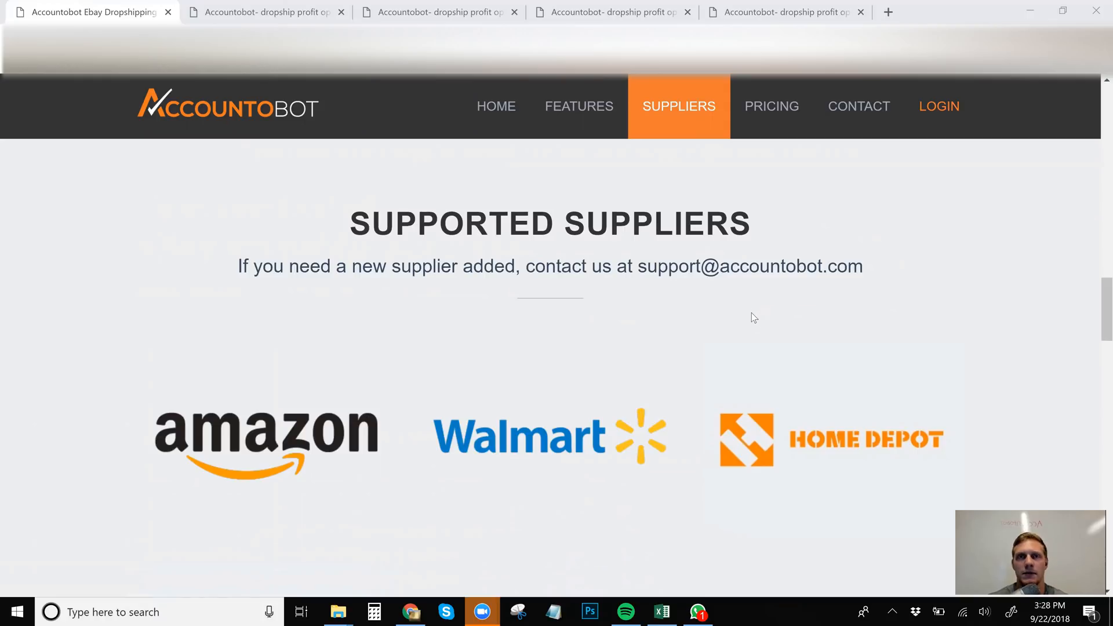
scroll(down, 3)
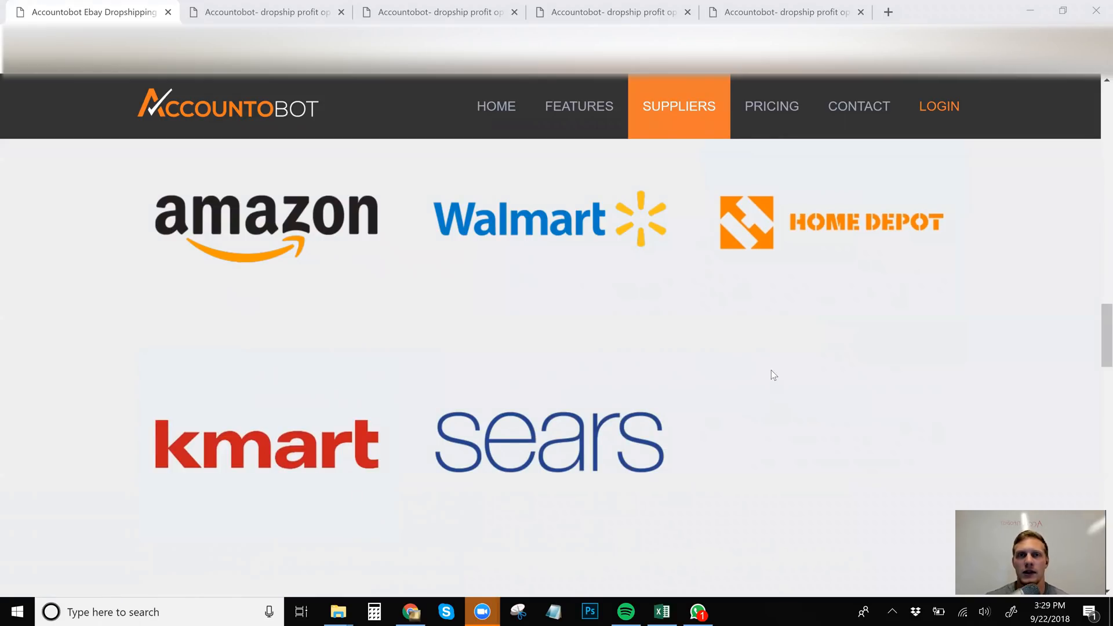
scroll(down, 3)
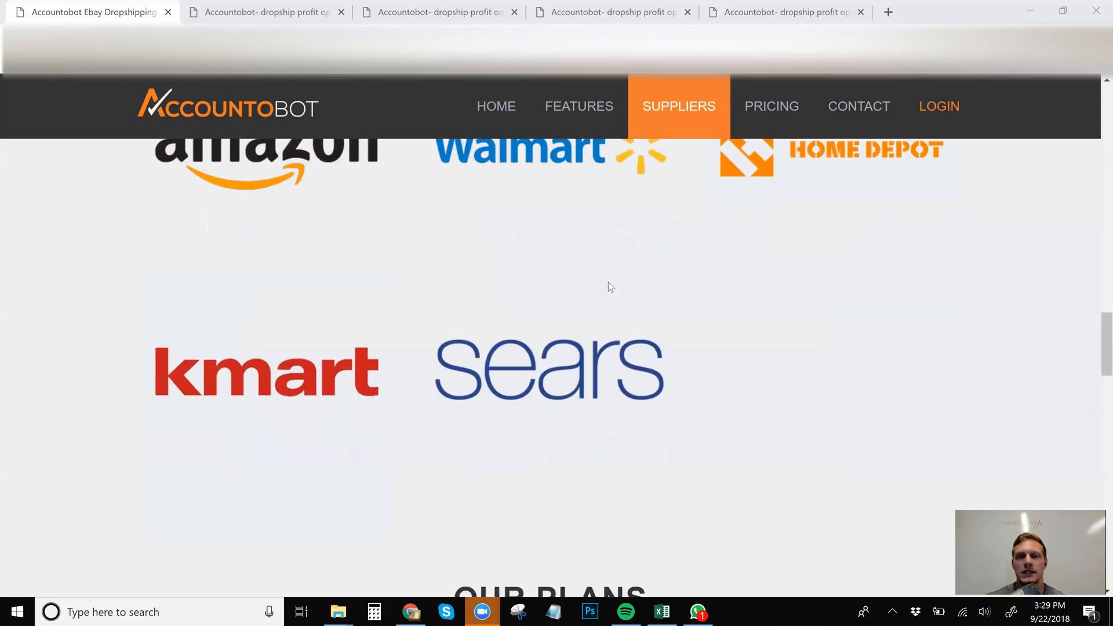
scroll(down, 3)
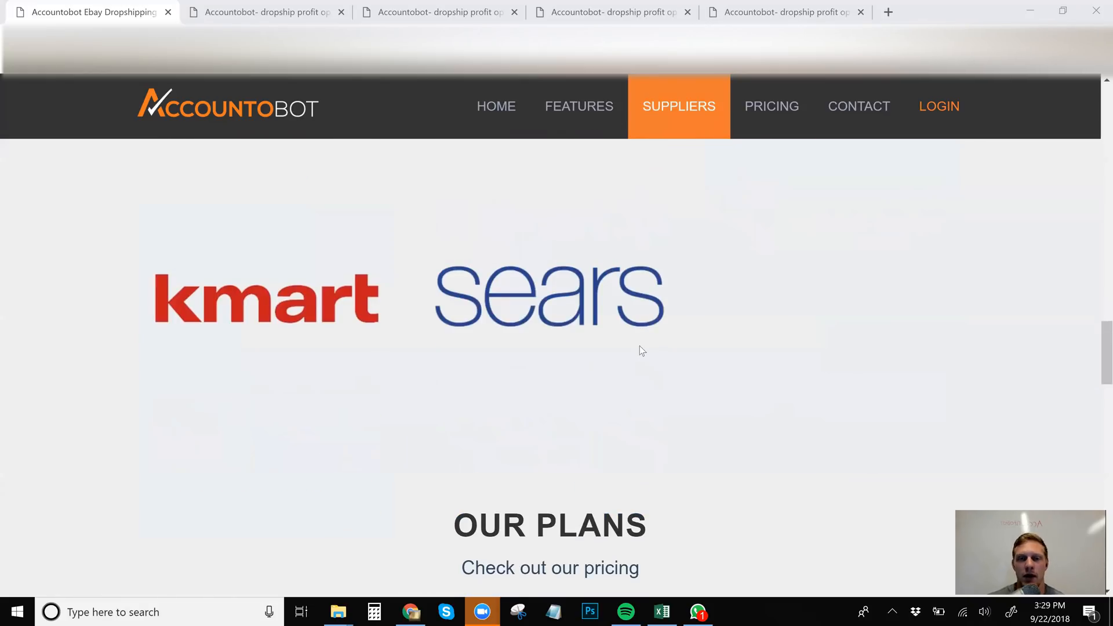
- Jump to Pricing to show Starter $10/m, Professional $17/m and Business $25/m plan cards
click(771, 106)
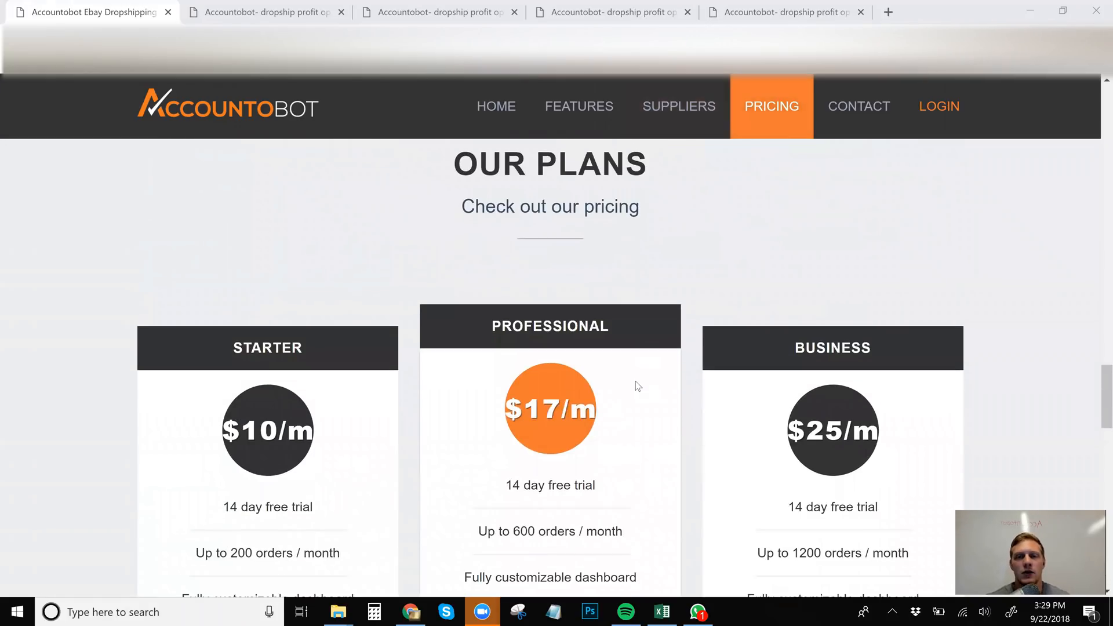
scroll(down, 3)
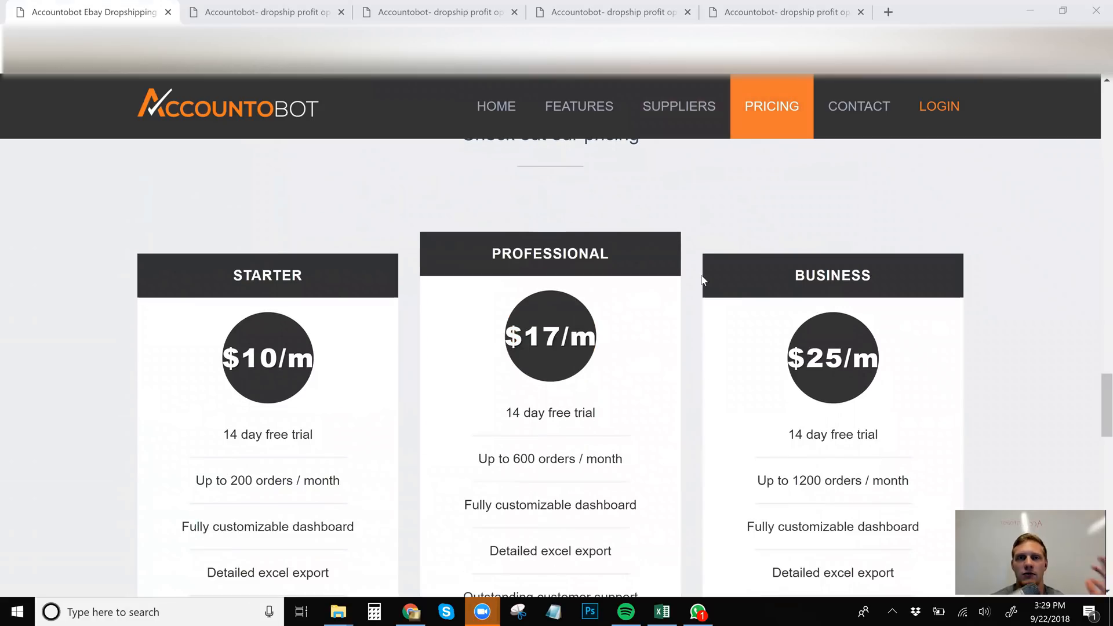
mouse_move(698, 280)
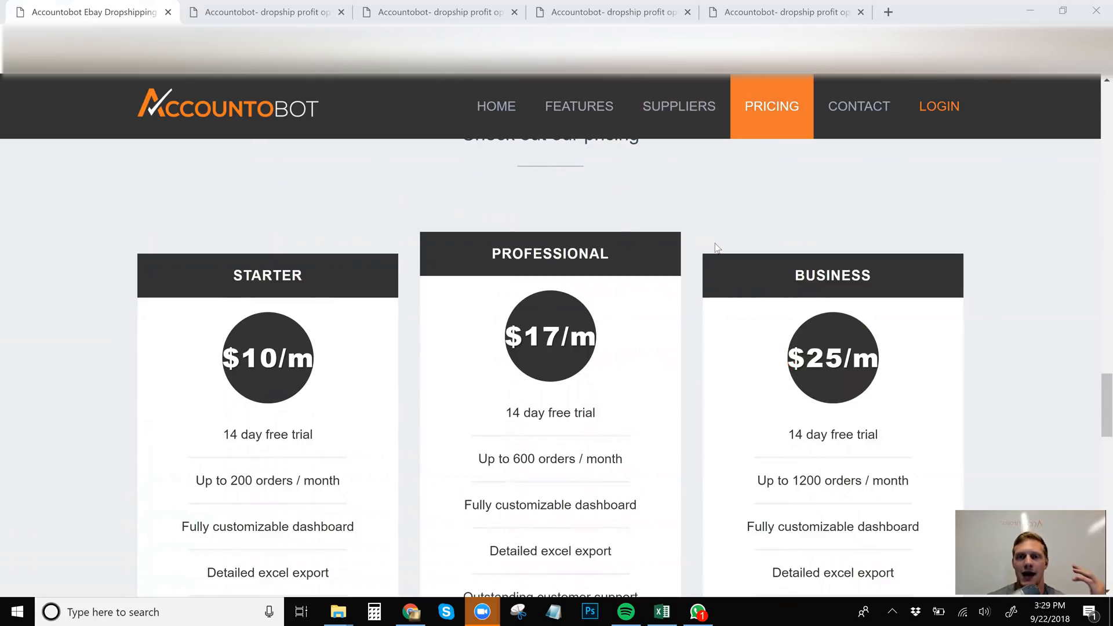
mouse_move(719, 242)
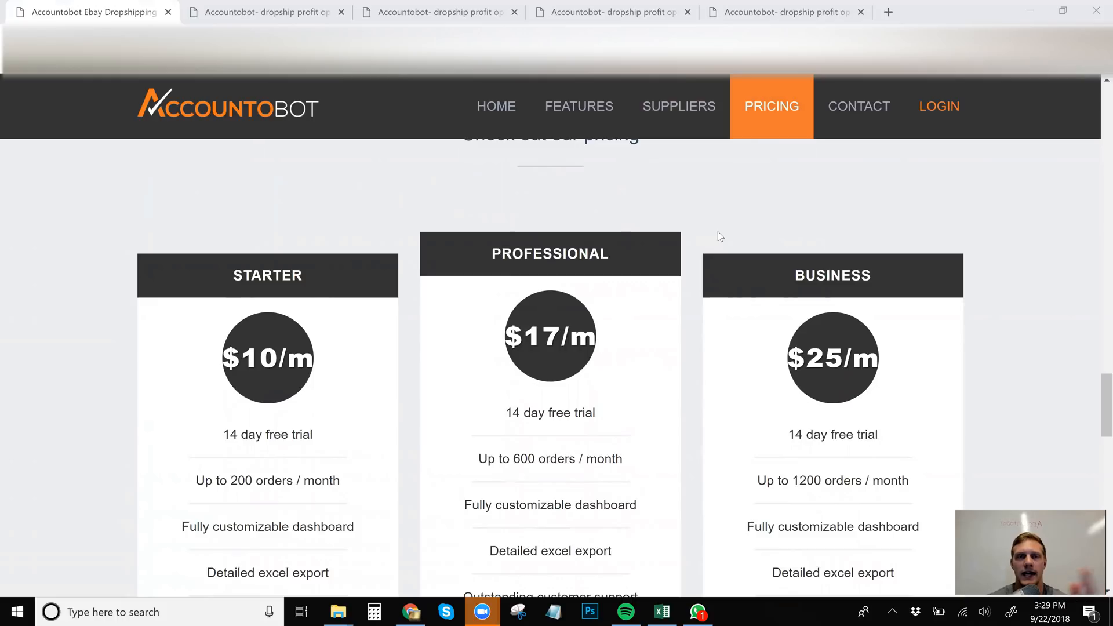
mouse_move(709, 190)
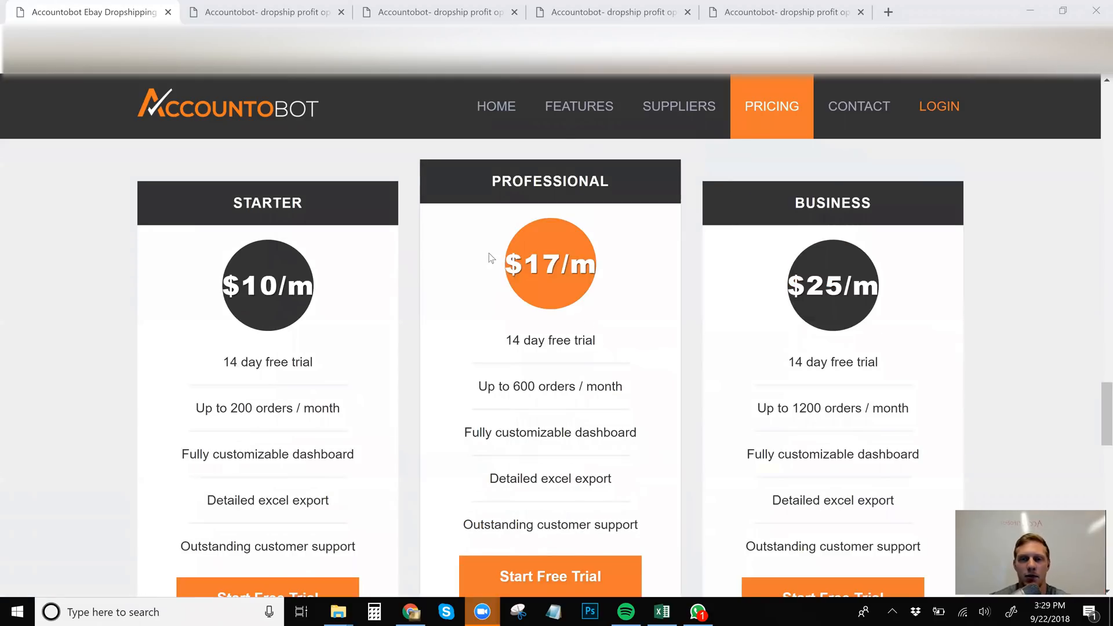
- Scroll through the higher tiers: Enterprise $35, Corporate $50 and Baller $70 plans
scroll(down, 3)
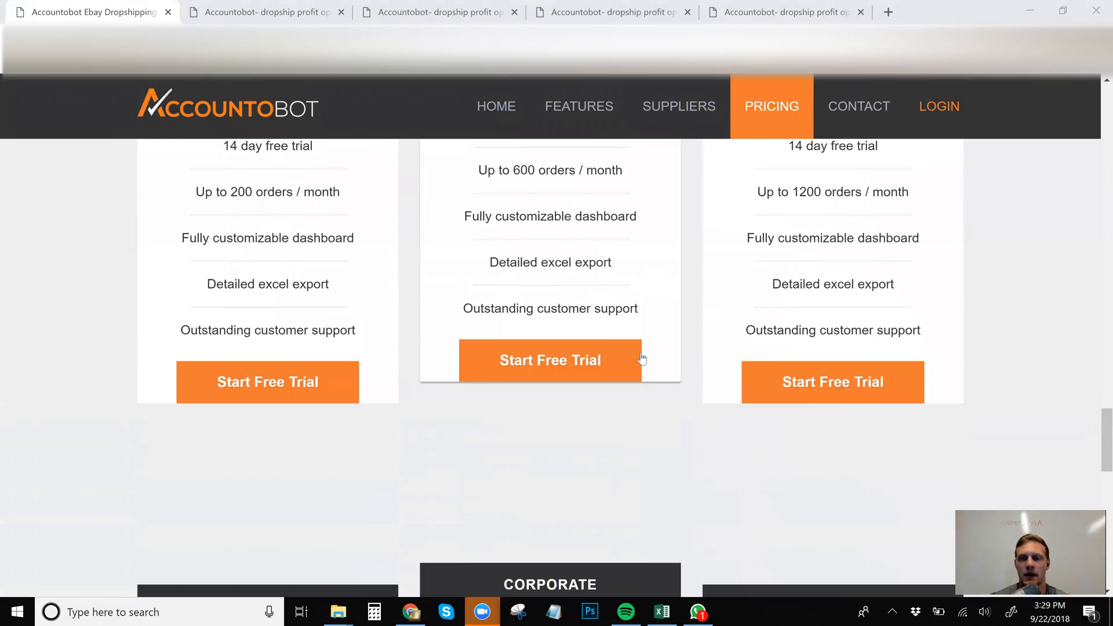
scroll(down, 3)
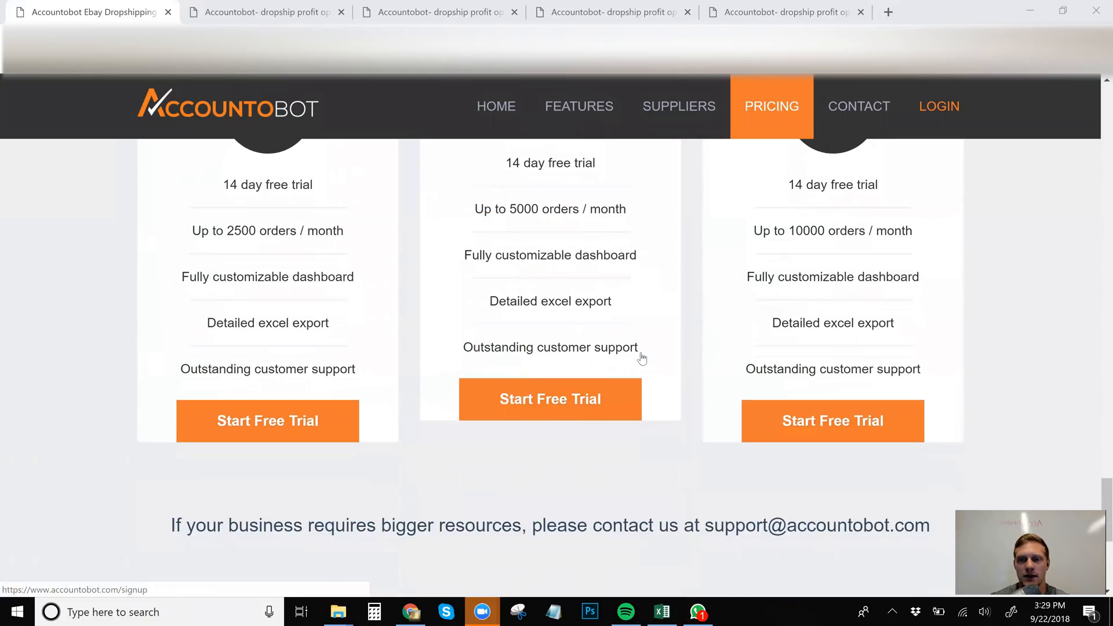
scroll(up, 3)
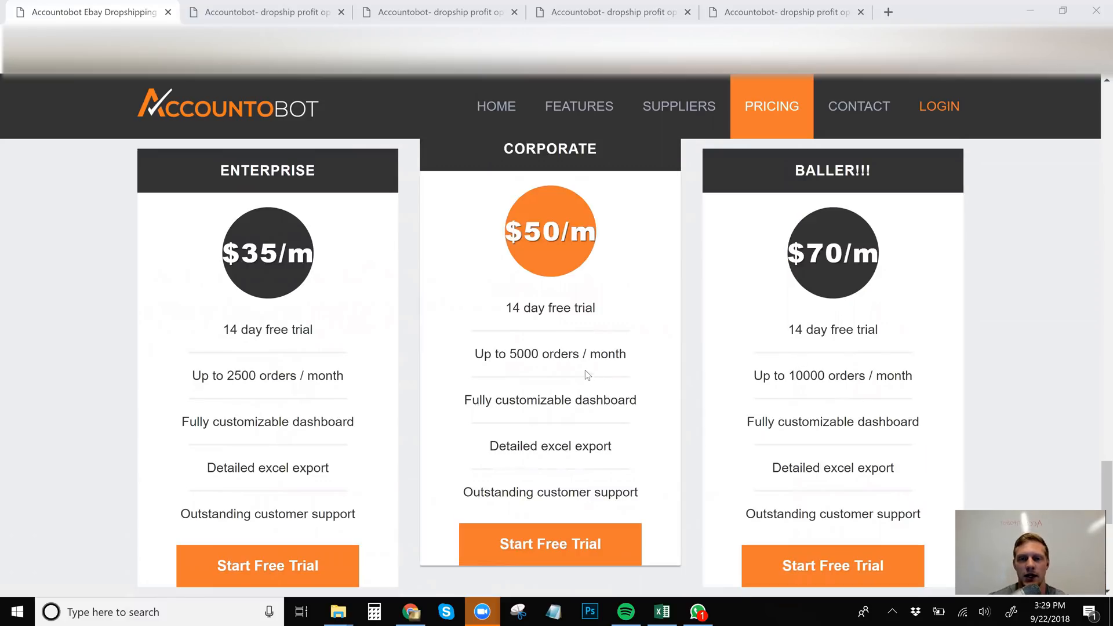
mouse_move(677, 259)
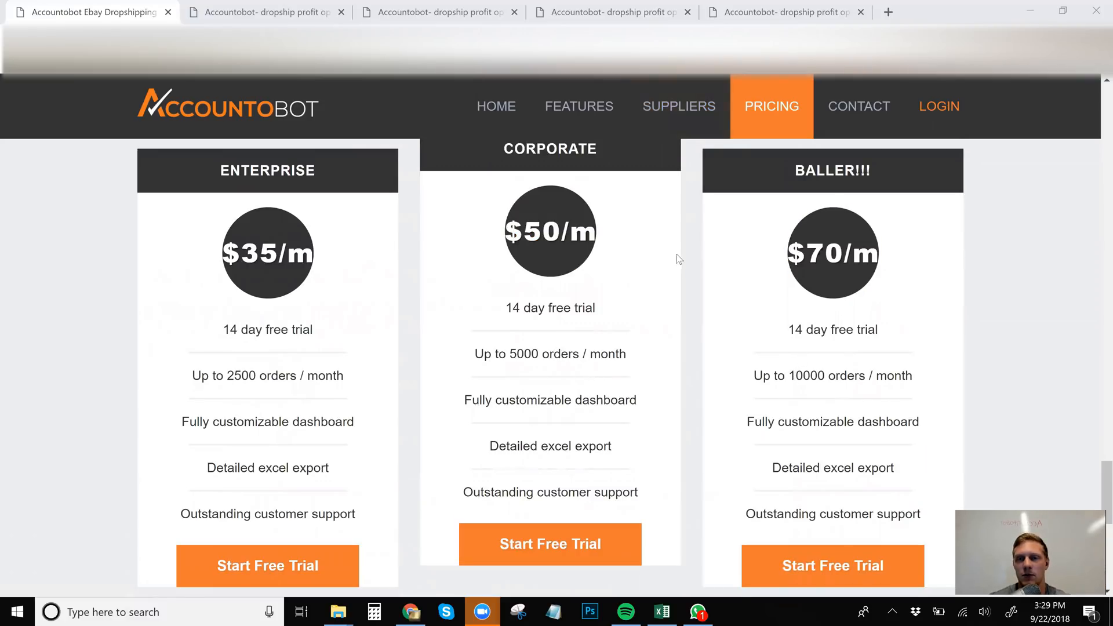
scroll(down, 3)
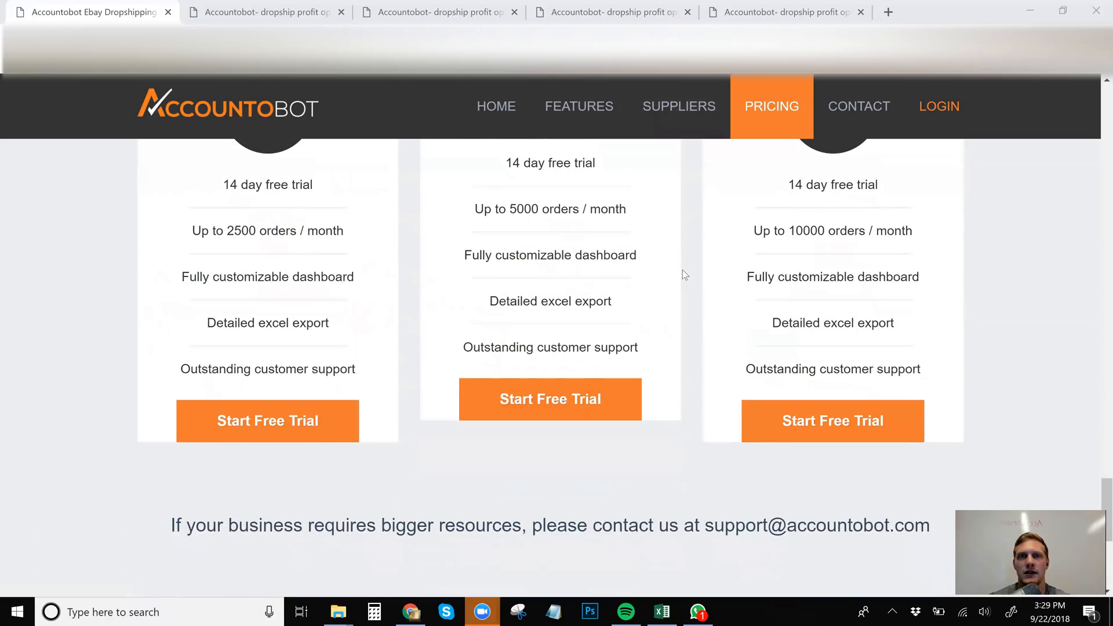
scroll(up, 3)
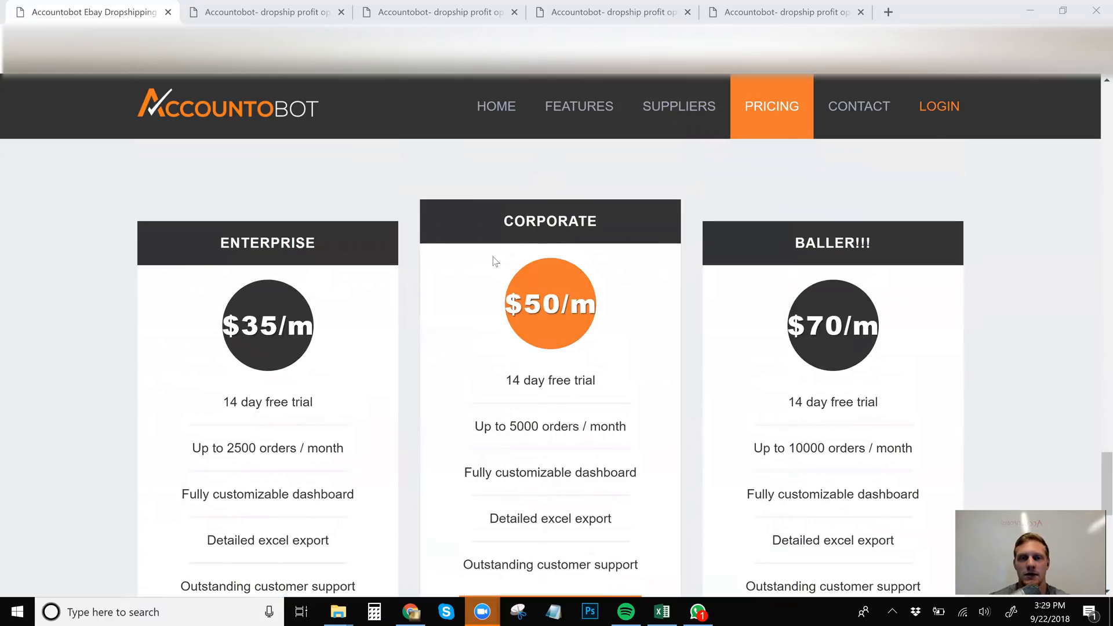
mouse_move(681, 305)
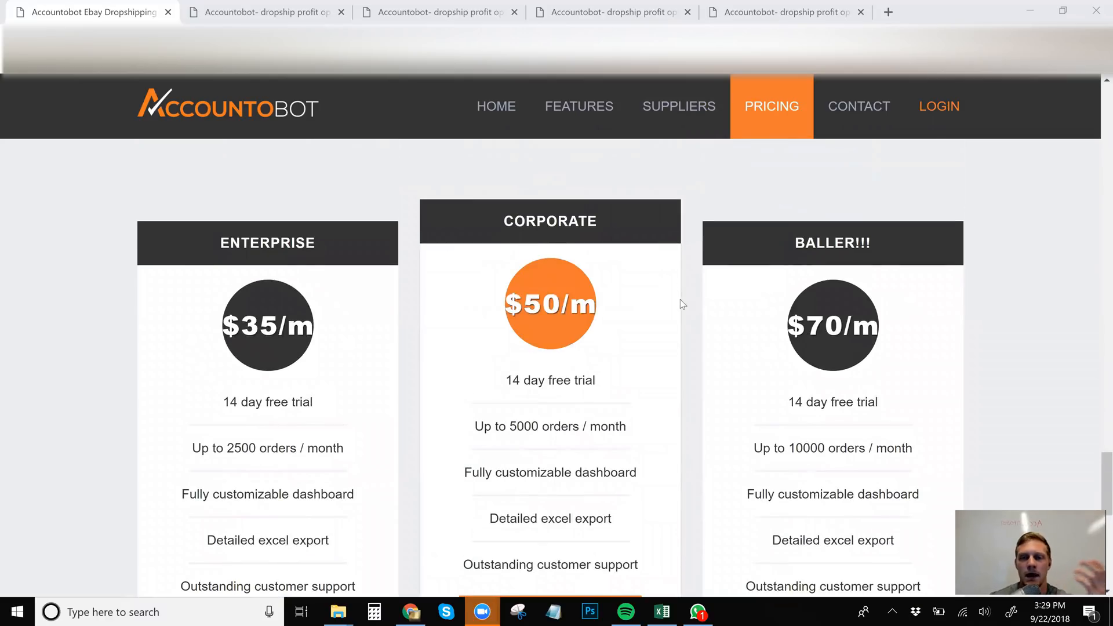
scroll(down, 3)
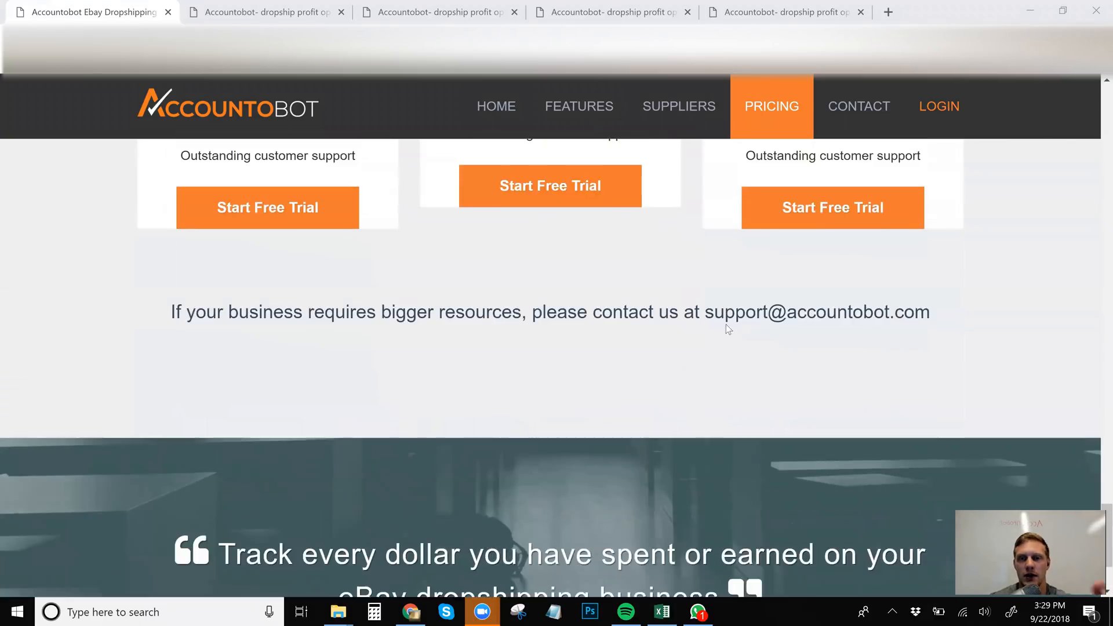
scroll(up, 3)
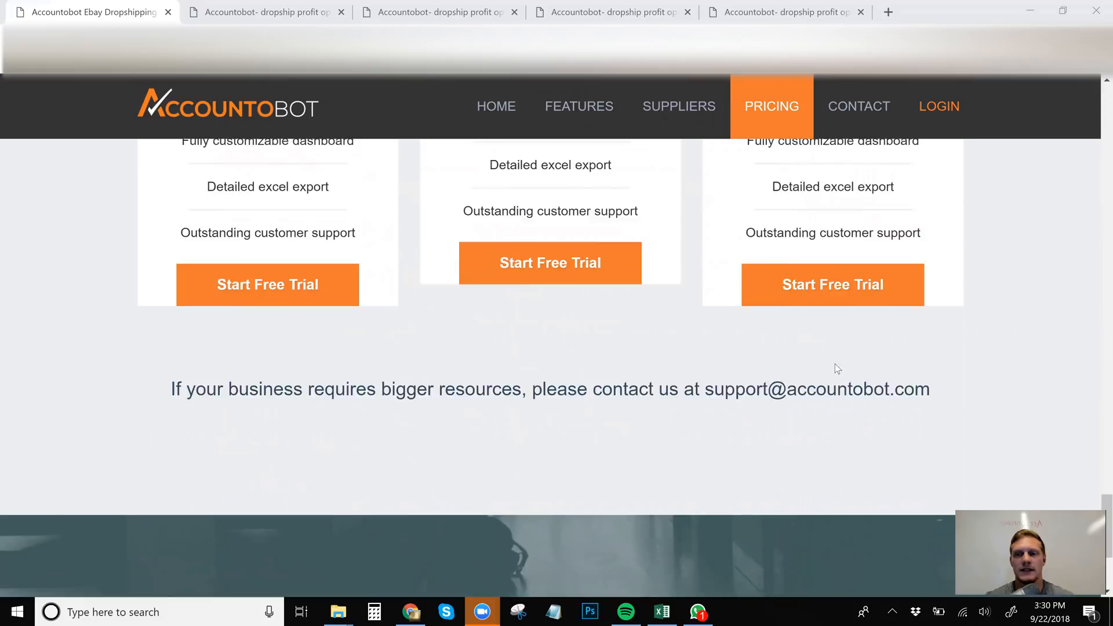
scroll(down, 3)
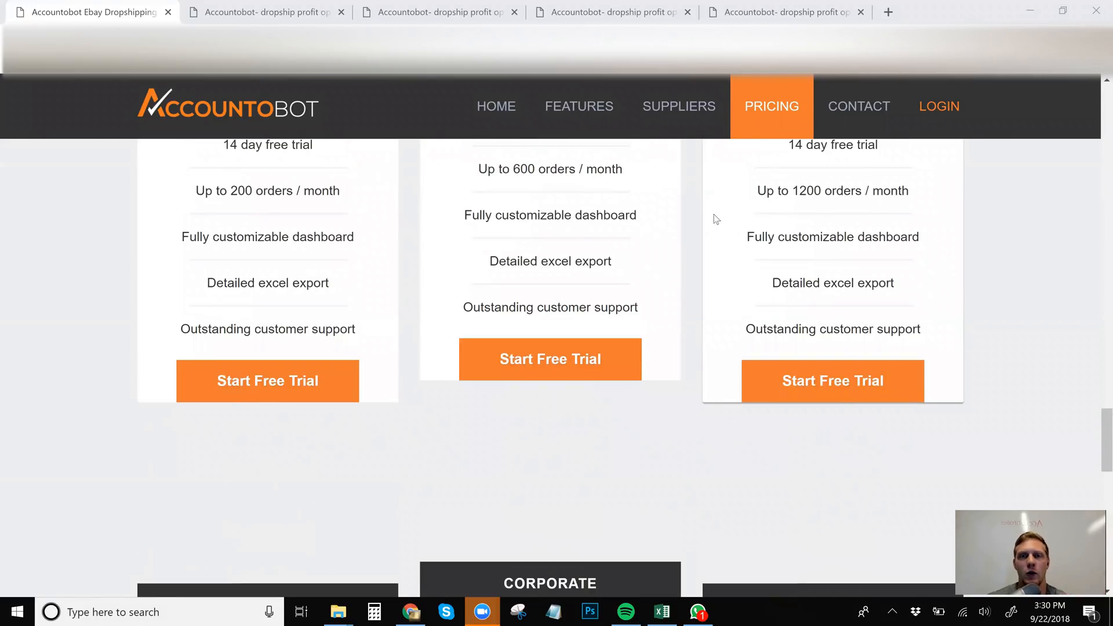
- Scroll back up past Suppliers and return to the Features section on automated accounting
scroll(up, 3)
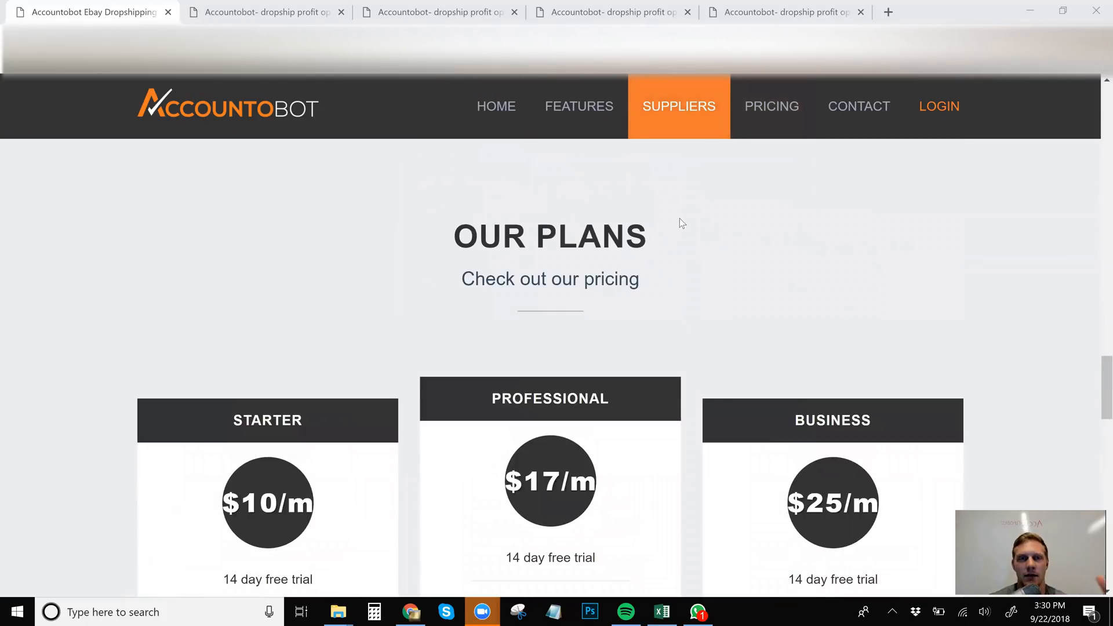
scroll(up, 3)
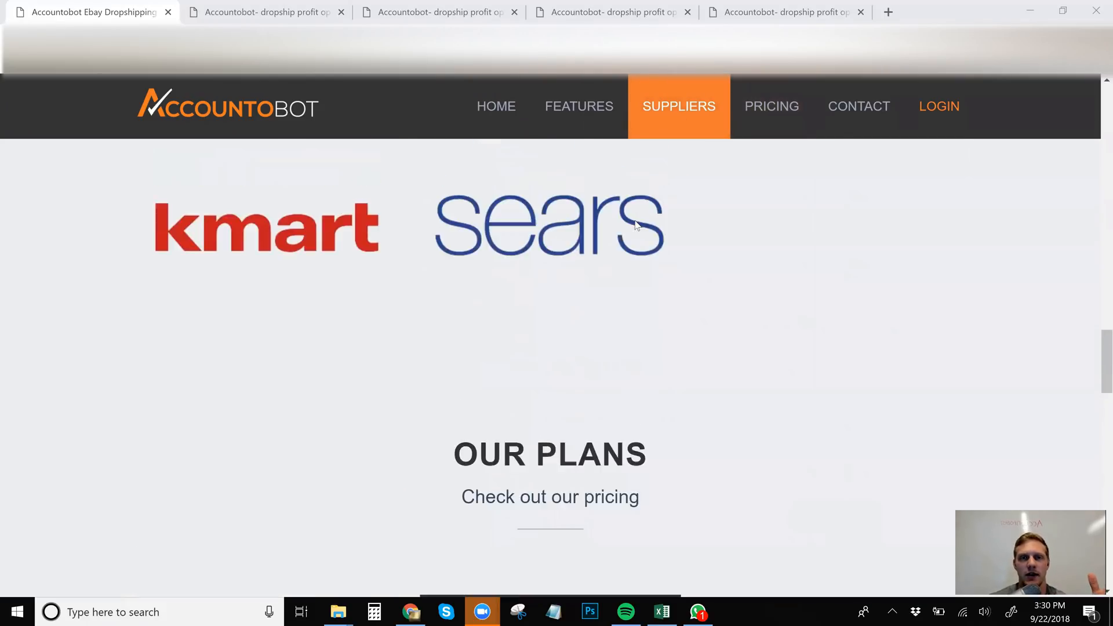
click(579, 106)
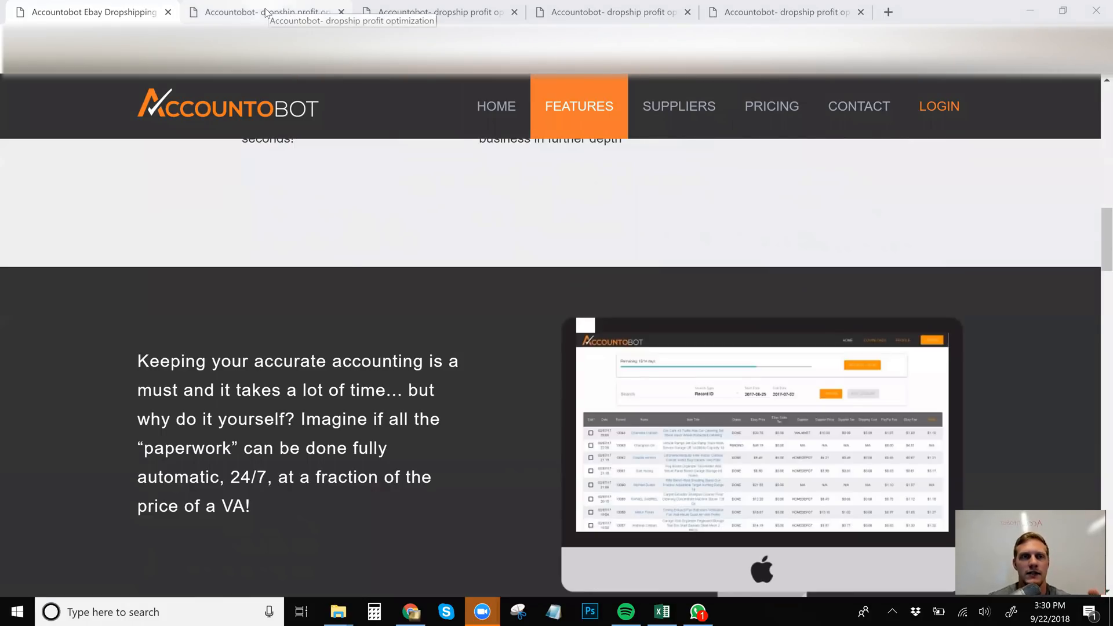
- Switch to the logged-in Dashboard and scroll the 2018-09-19 to 2018-09-22 orders with fees, cash back and profit
click(267, 12)
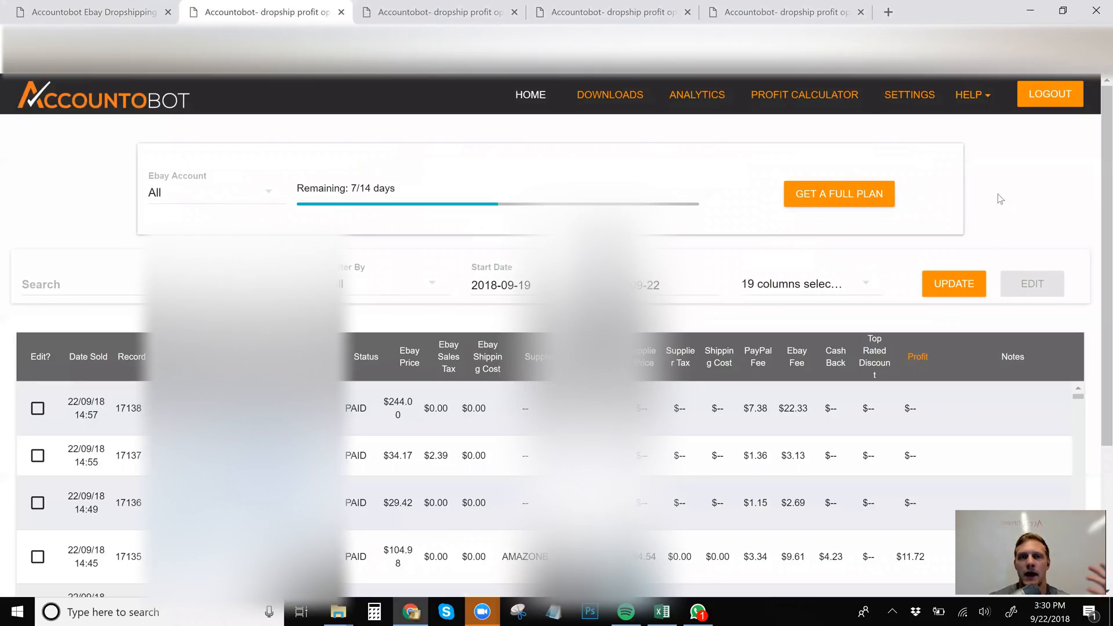
mouse_move(530, 94)
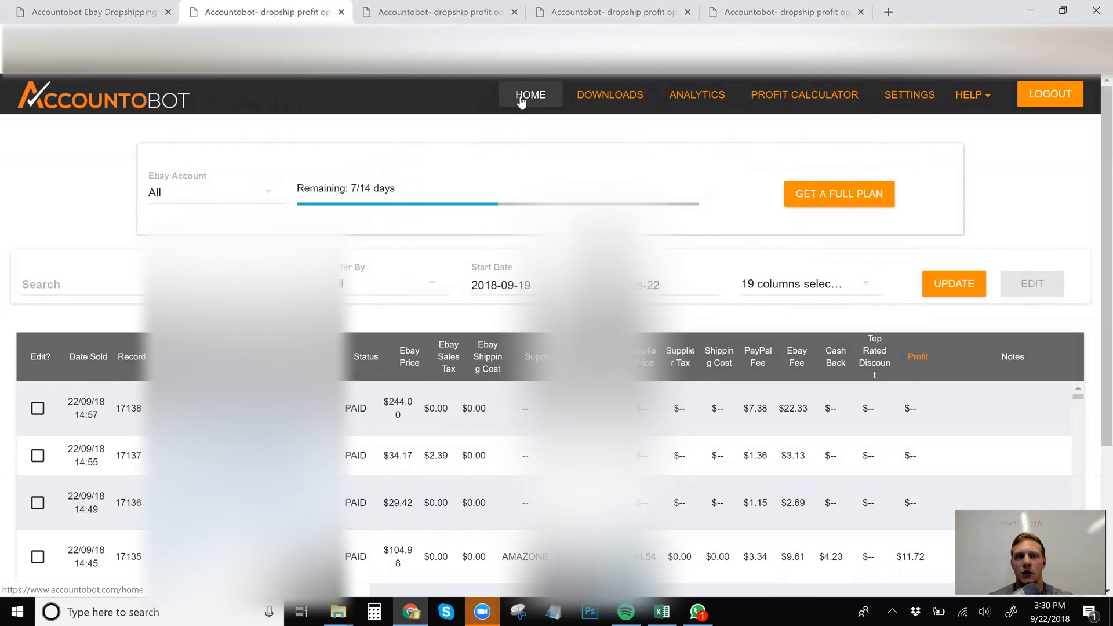
mouse_move(567, 128)
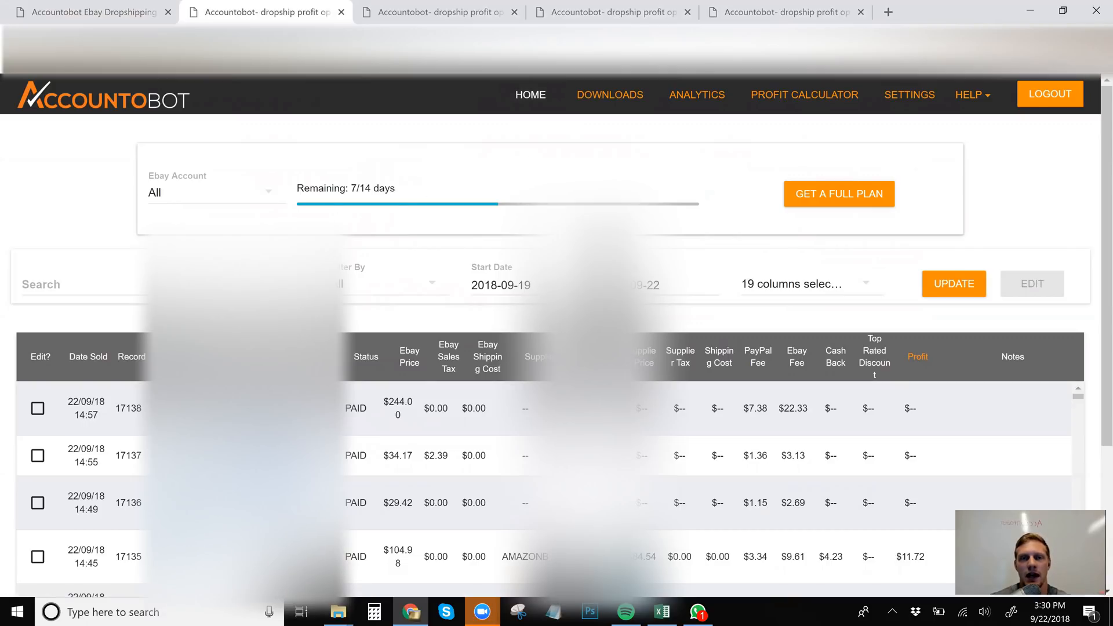
mouse_move(586, 199)
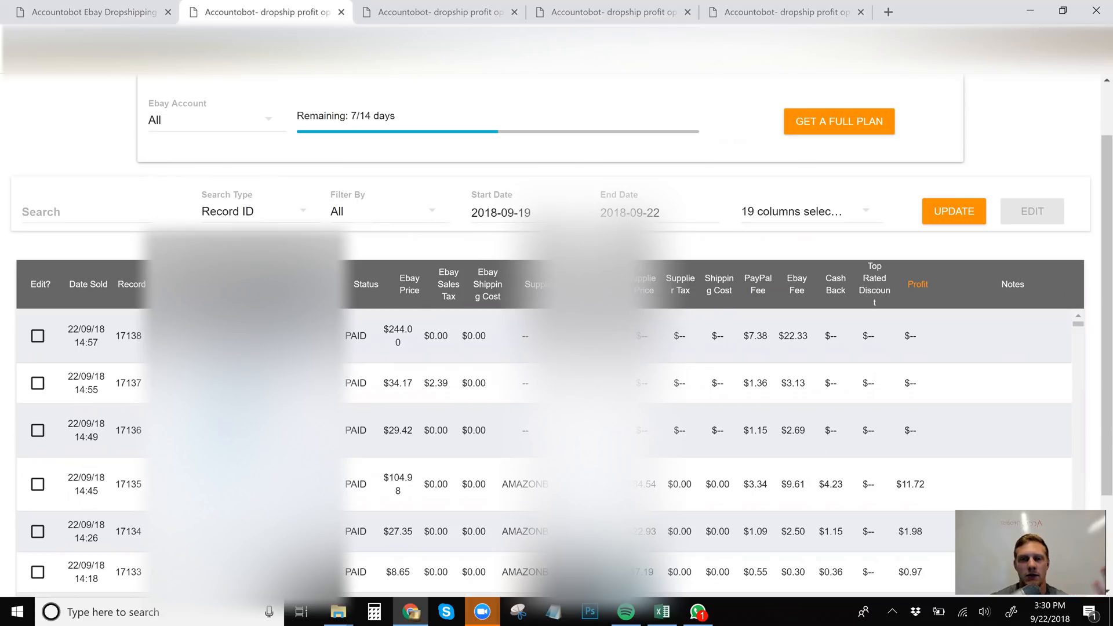
mouse_move(642, 280)
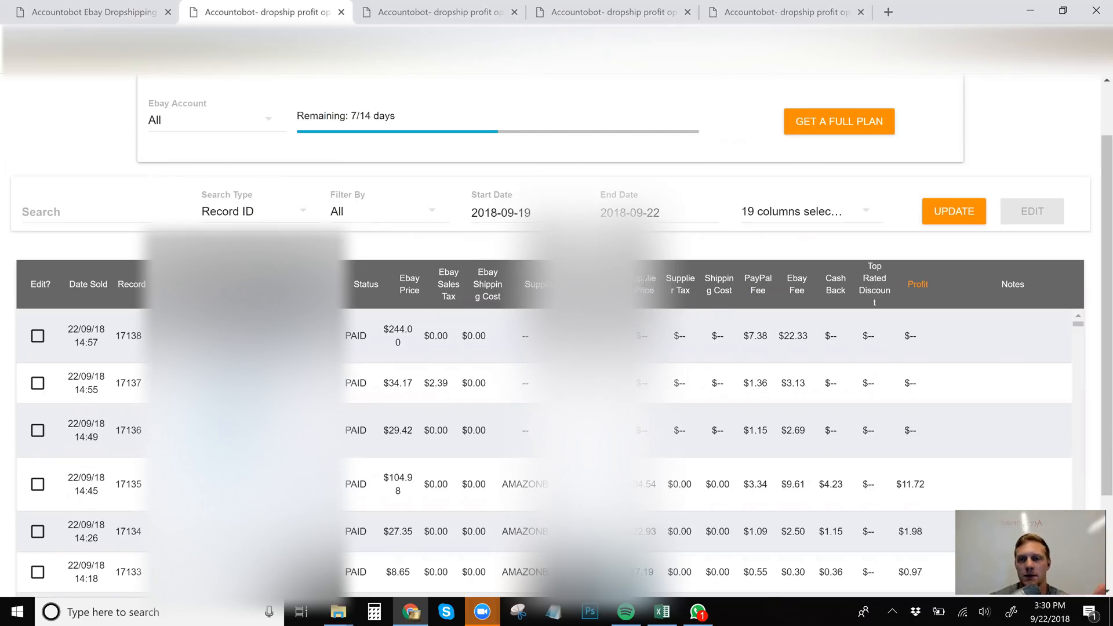
mouse_move(829, 274)
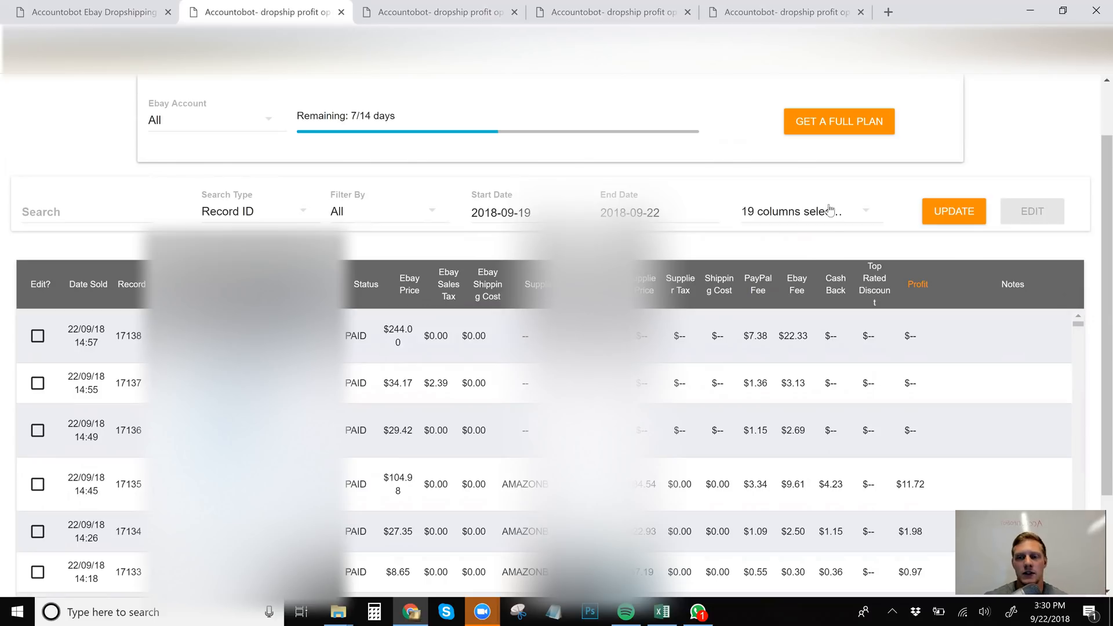
scroll(down, 3)
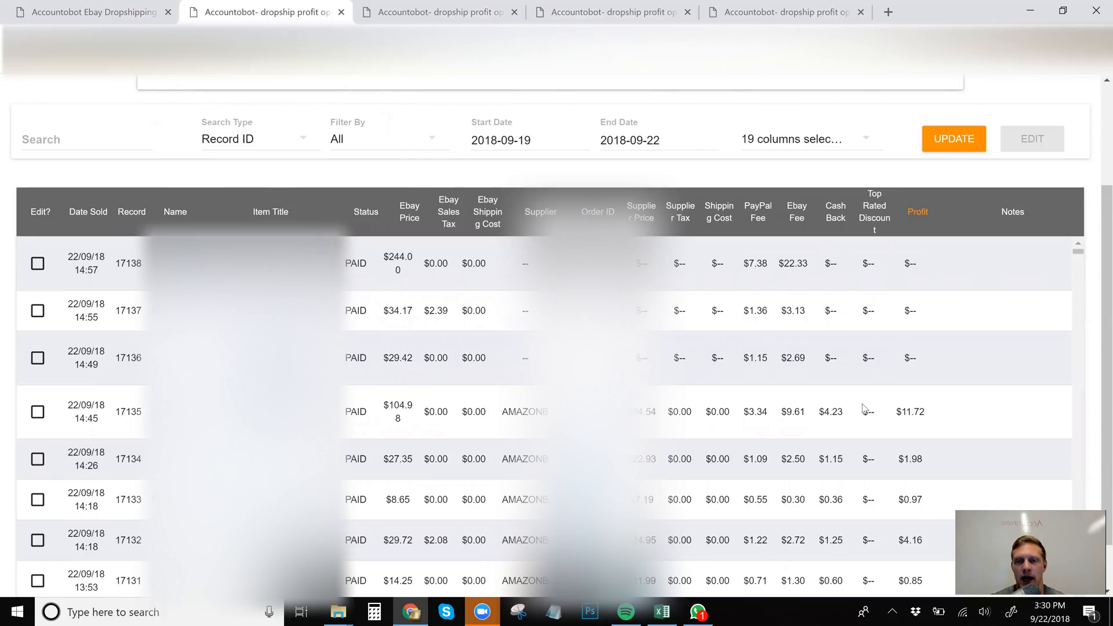
mouse_move(852, 438)
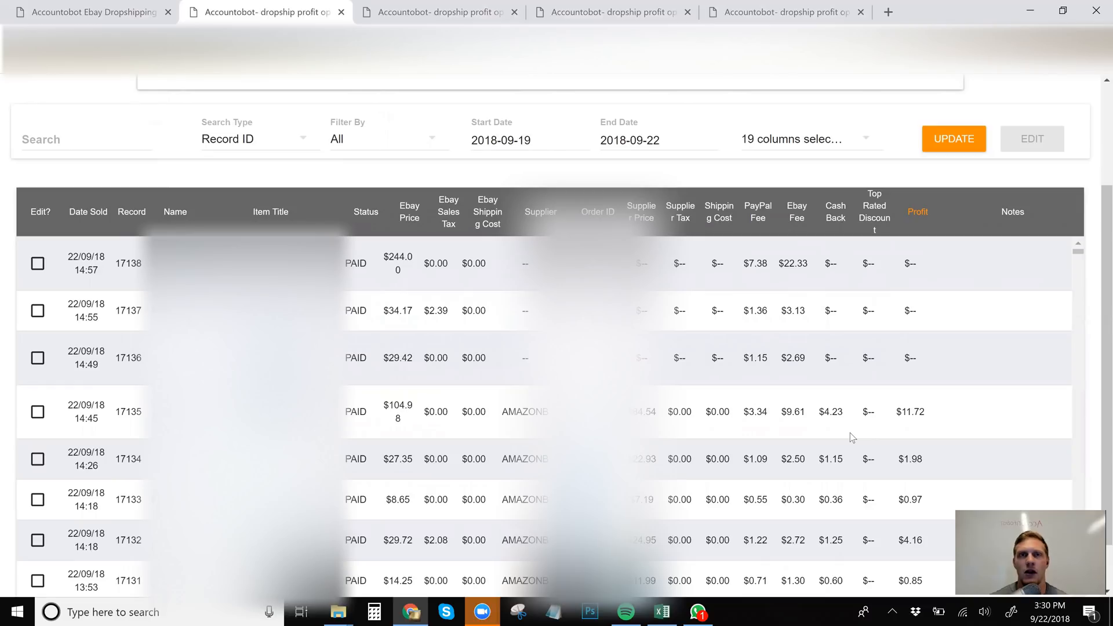
mouse_move(872, 431)
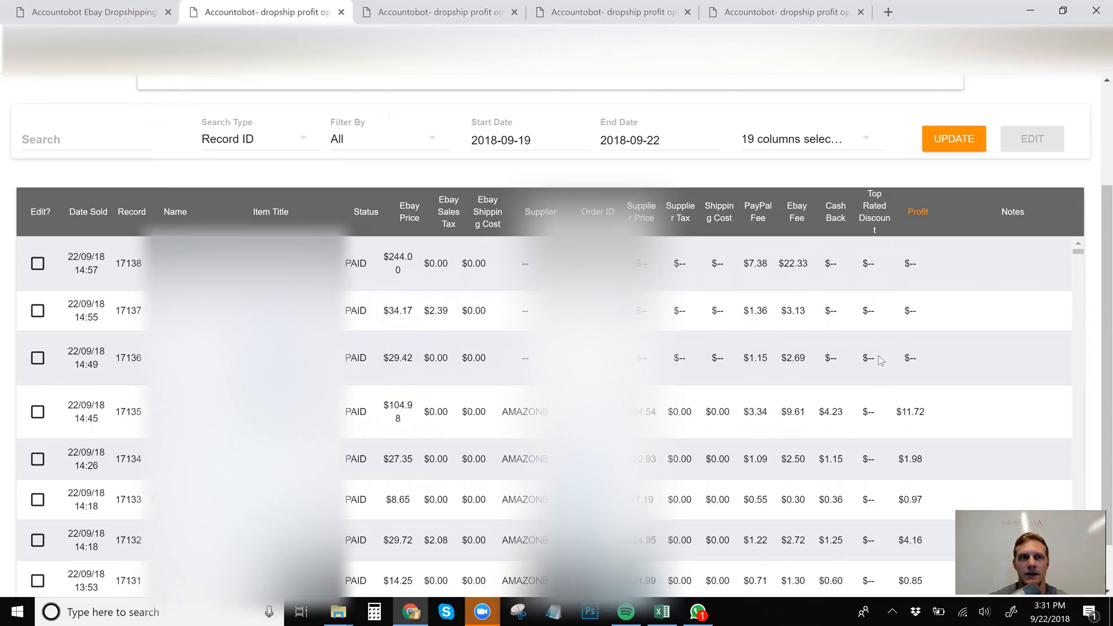
scroll(down, 3)
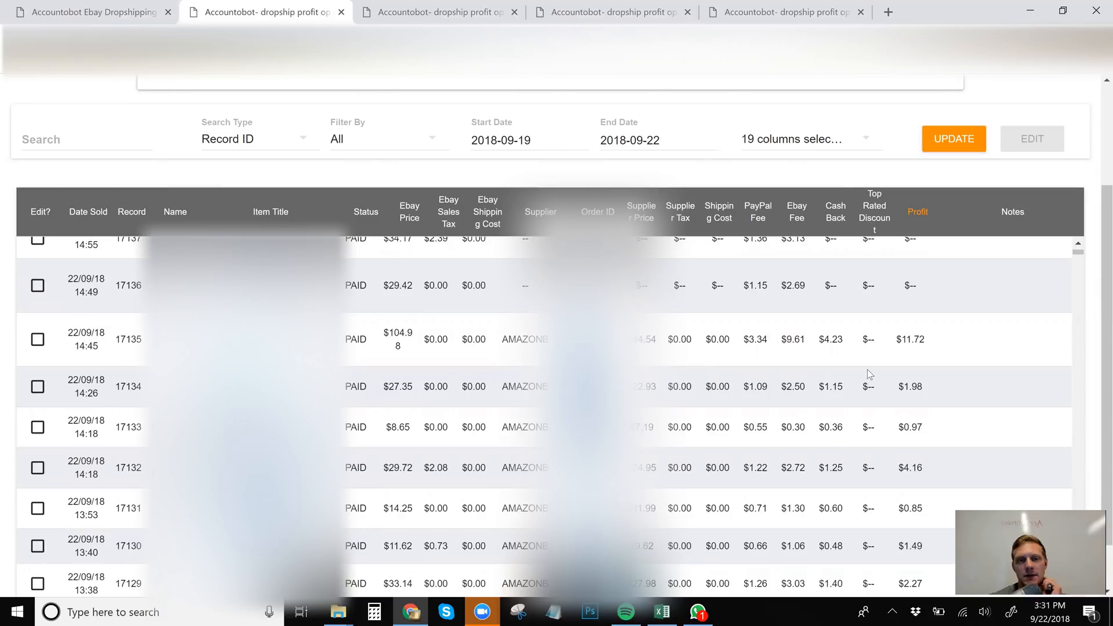
mouse_move(859, 388)
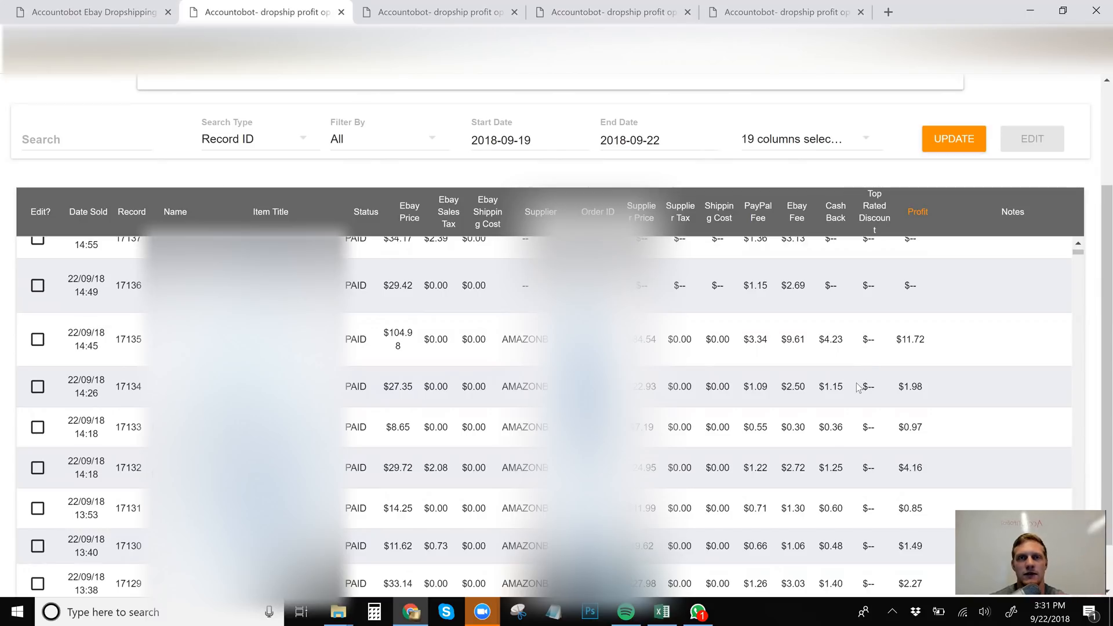
mouse_move(856, 388)
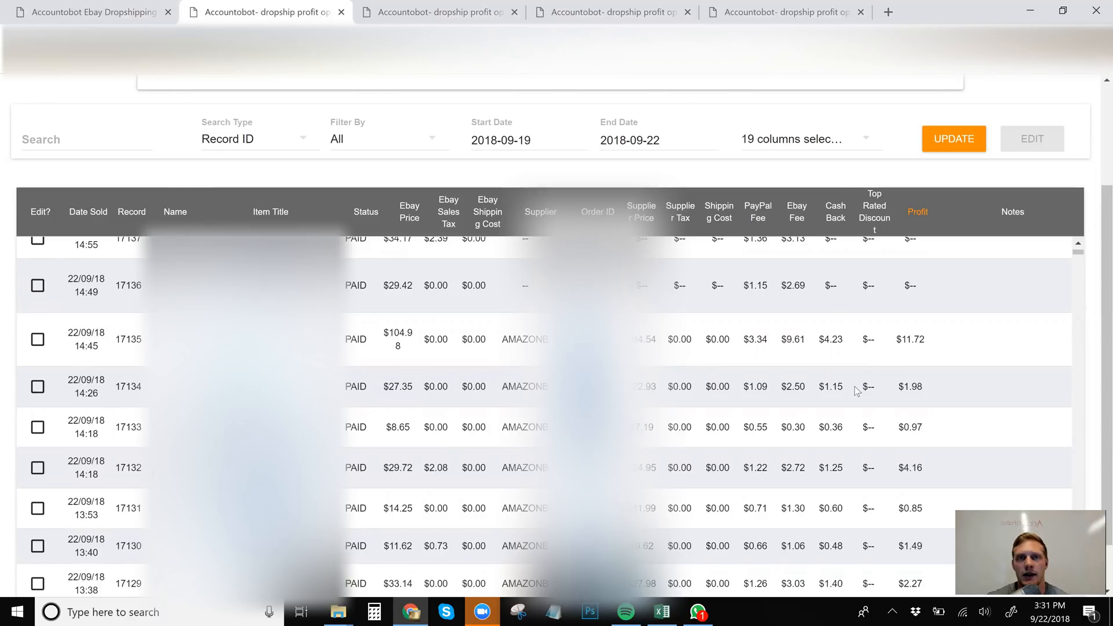
scroll(down, 3)
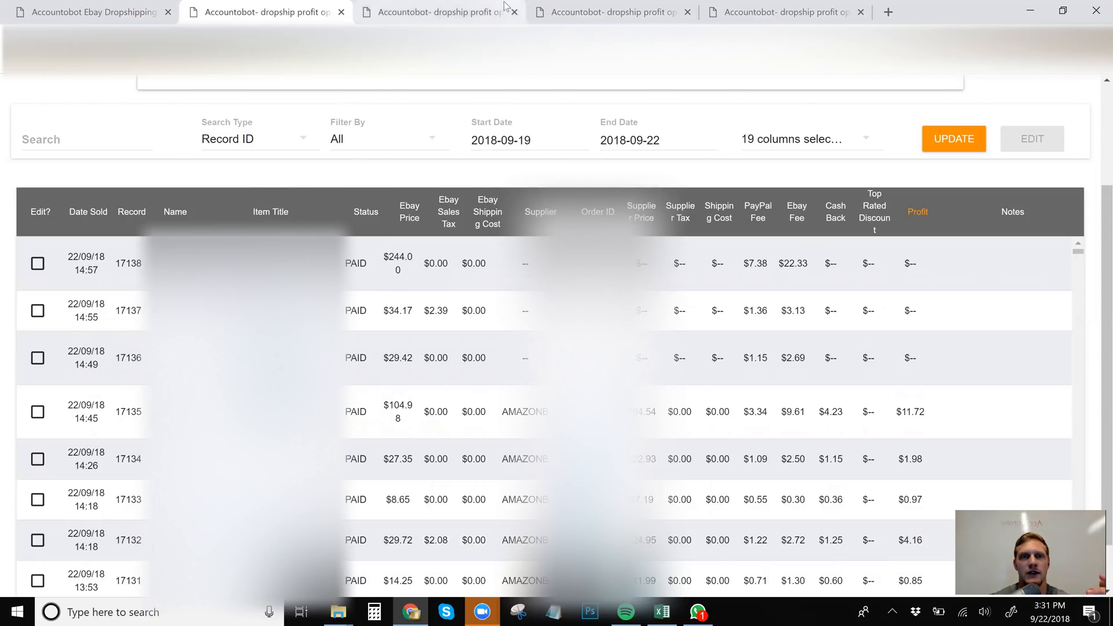
- Switch to the Analytics tab and scroll its 2018-09-05 to 2018-09-19 totals and supplier charts
click(438, 12)
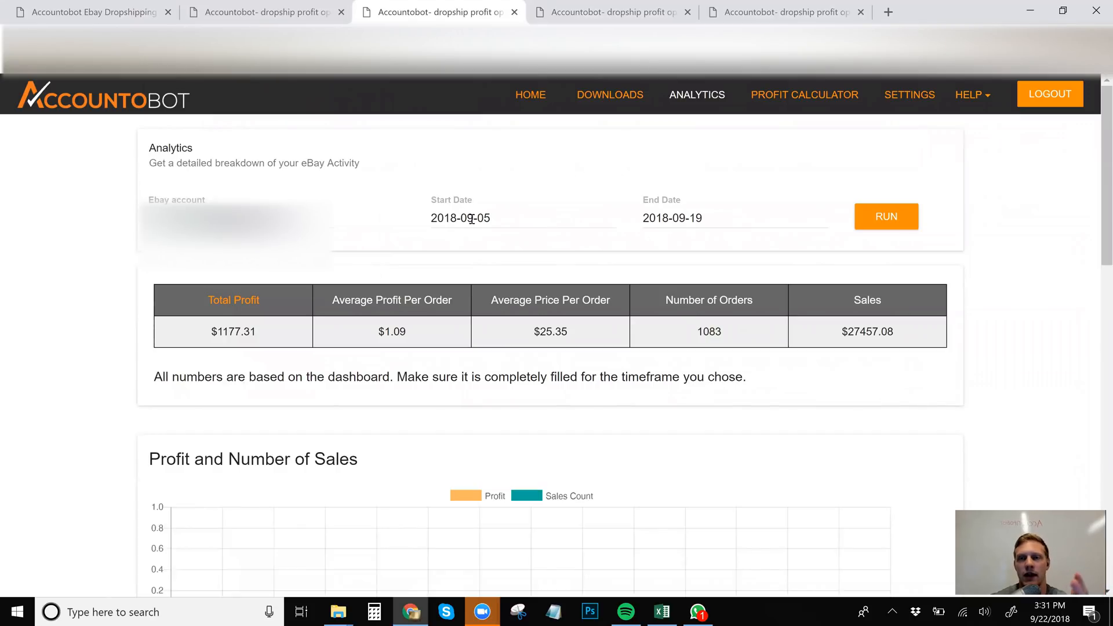
mouse_move(612, 314)
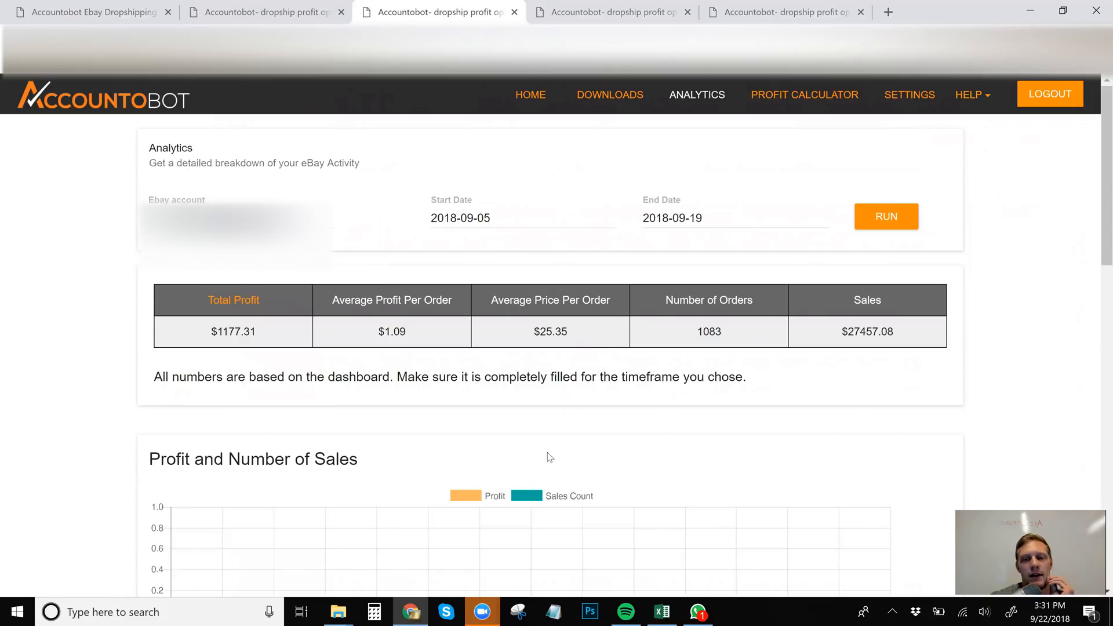
mouse_move(583, 477)
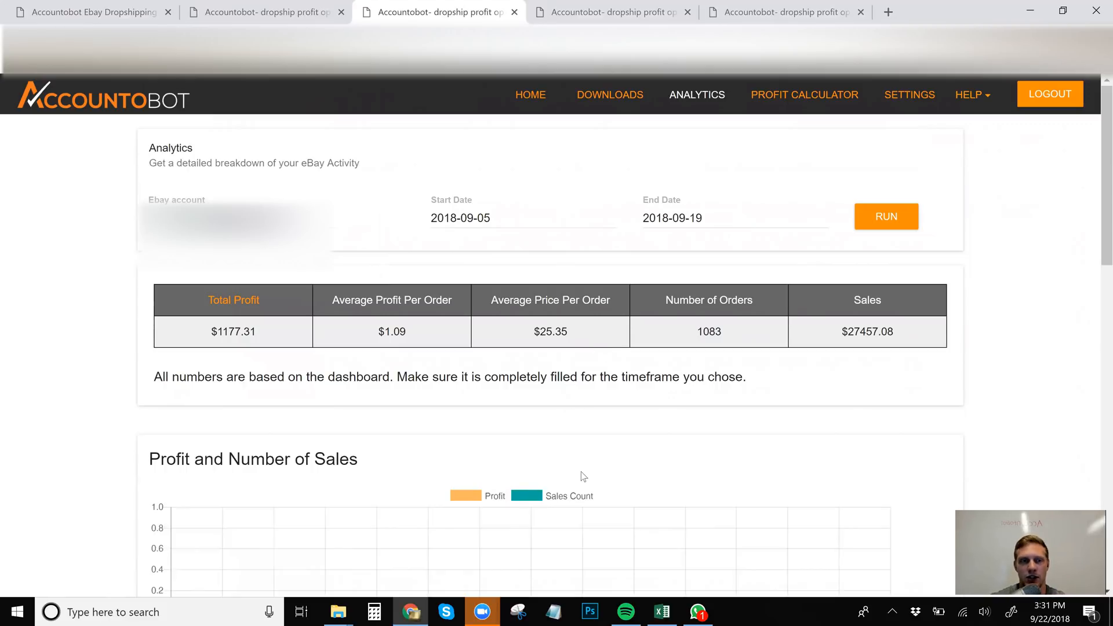
scroll(down, 3)
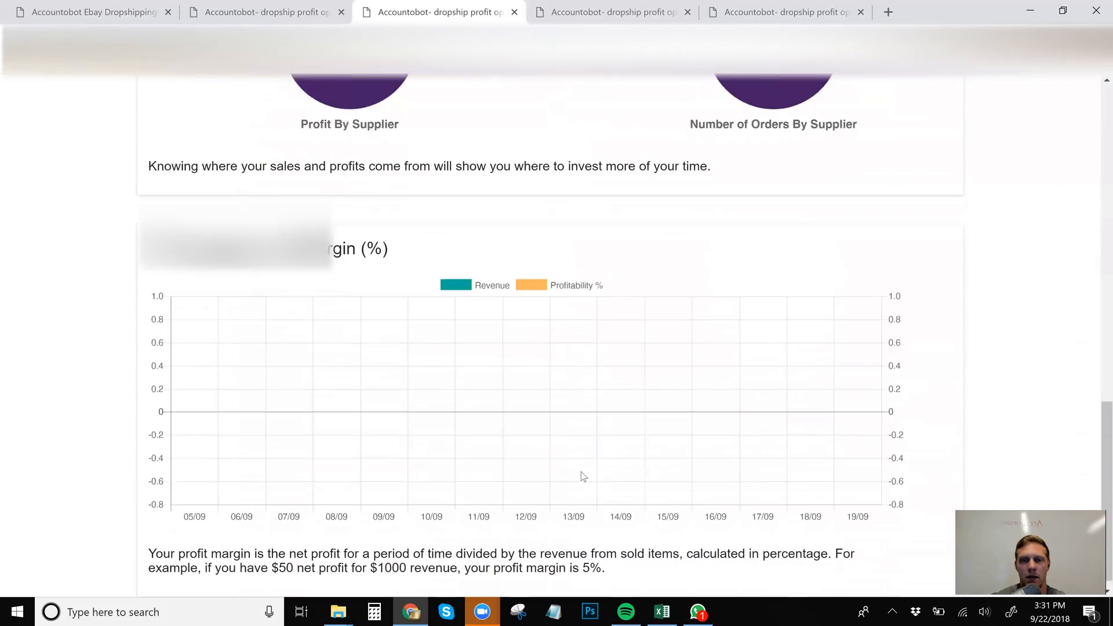
scroll(down, 3)
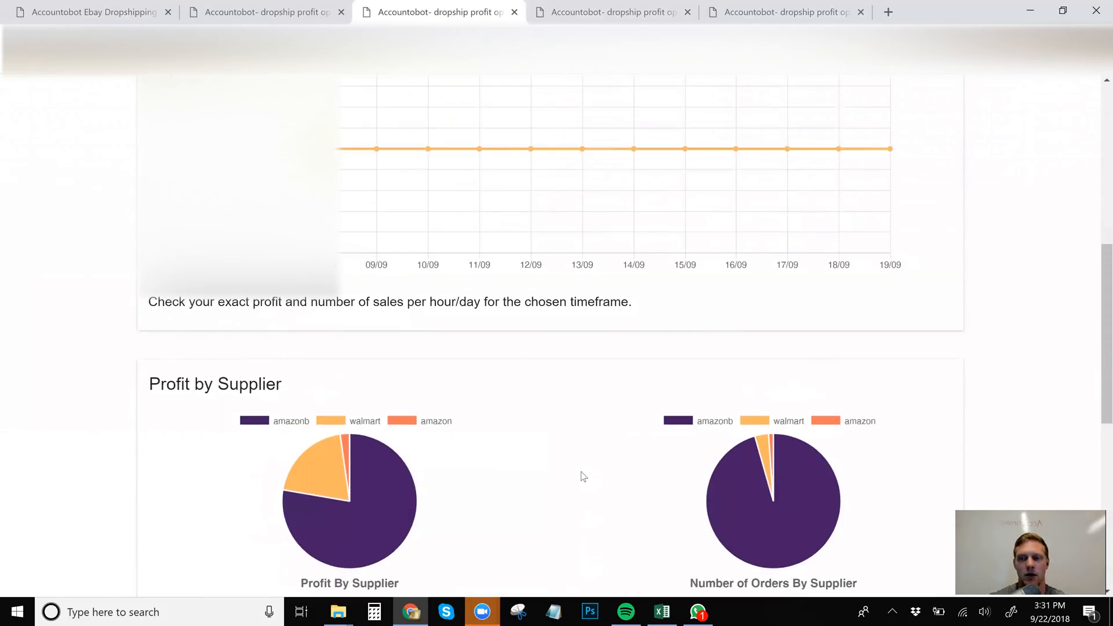
scroll(up, 3)
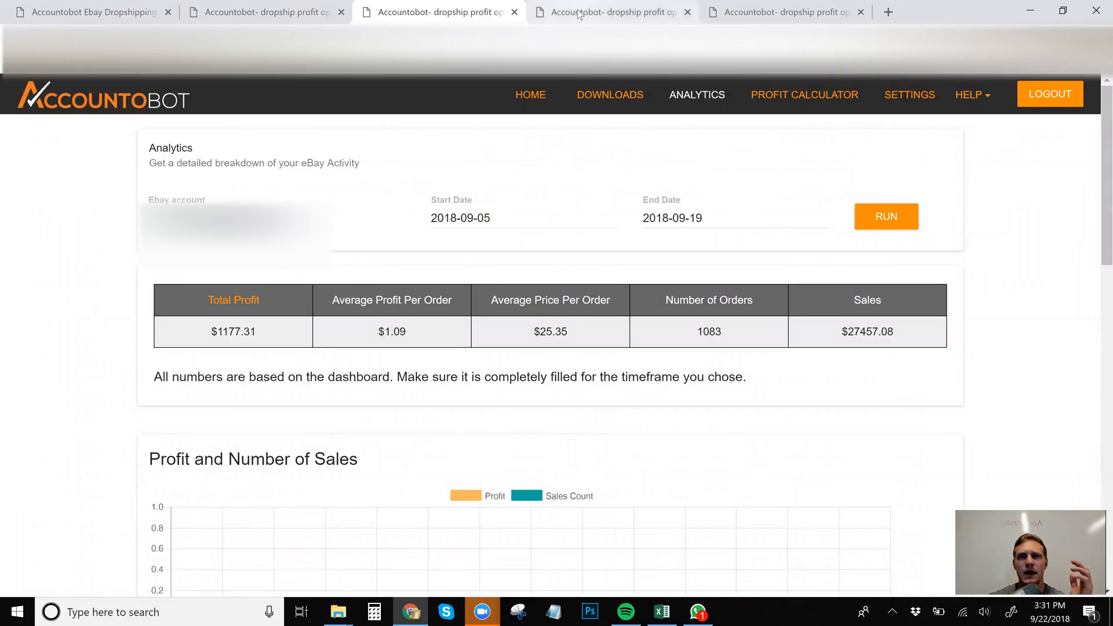
mouse_move(611, 12)
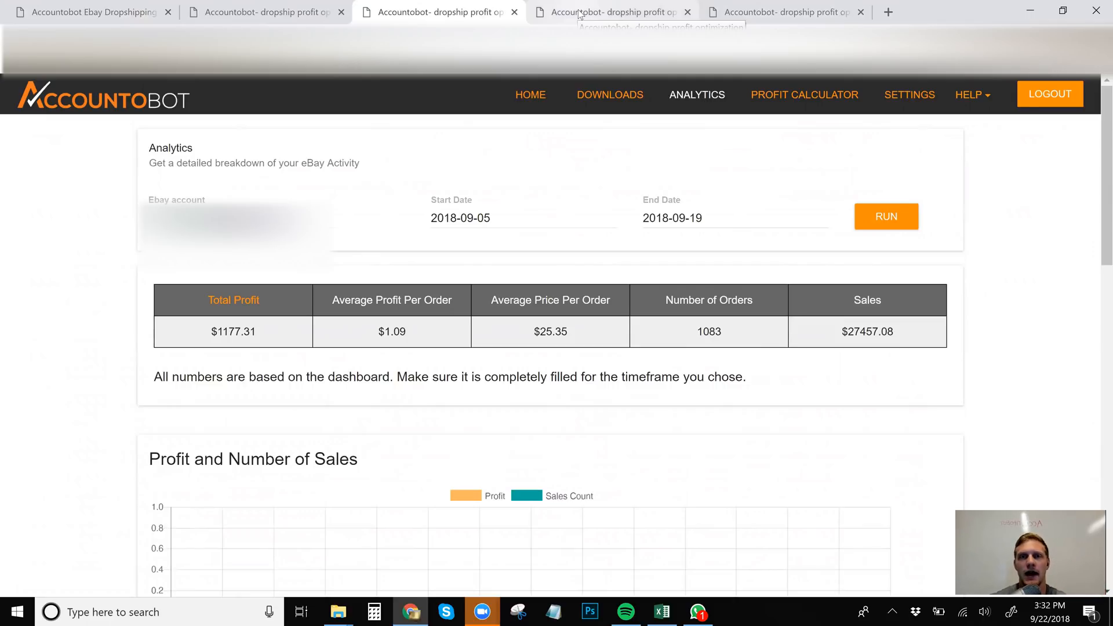
- Switch to the Profit Calculator tab and enter .3 in the PayPal fixed fee field for the $10 vs $15 item
click(611, 11)
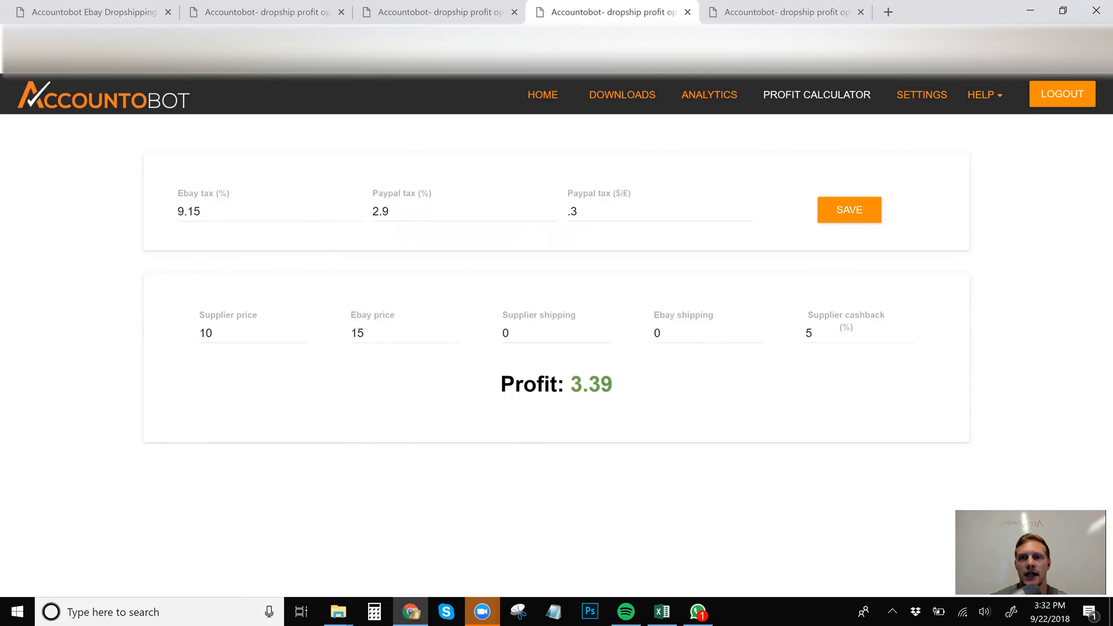
mouse_move(709, 94)
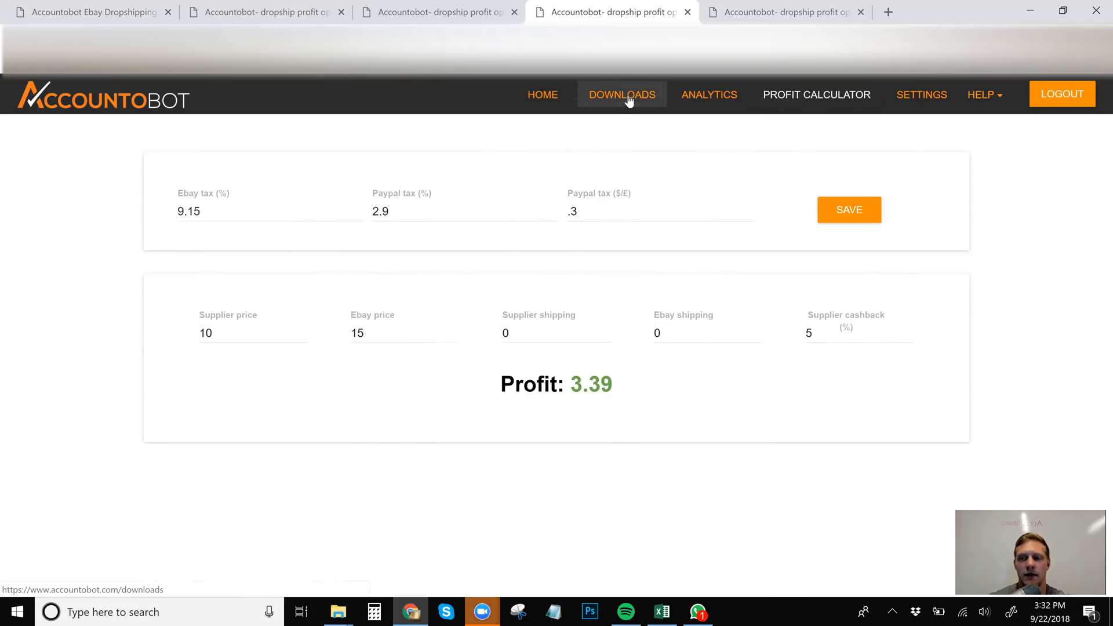
mouse_move(627, 114)
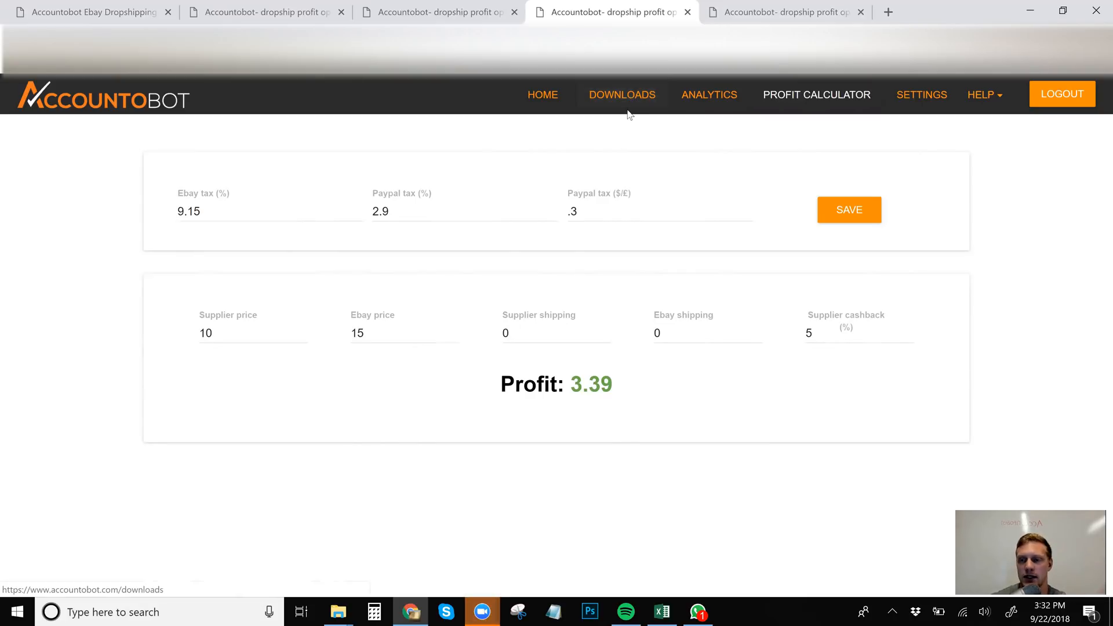
click(817, 94)
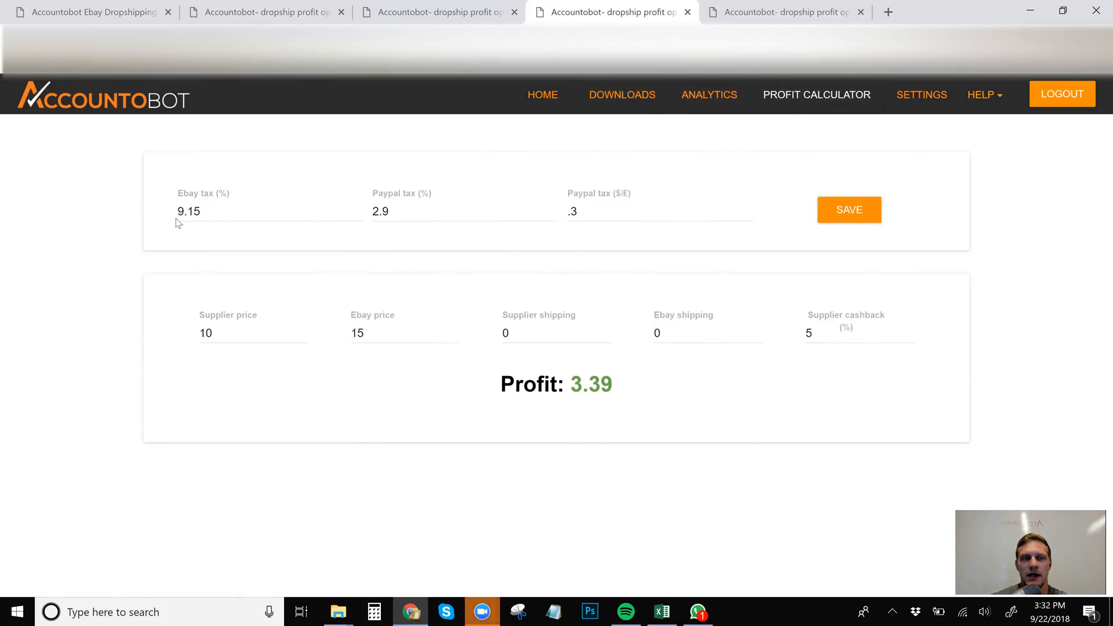
mouse_move(565, 219)
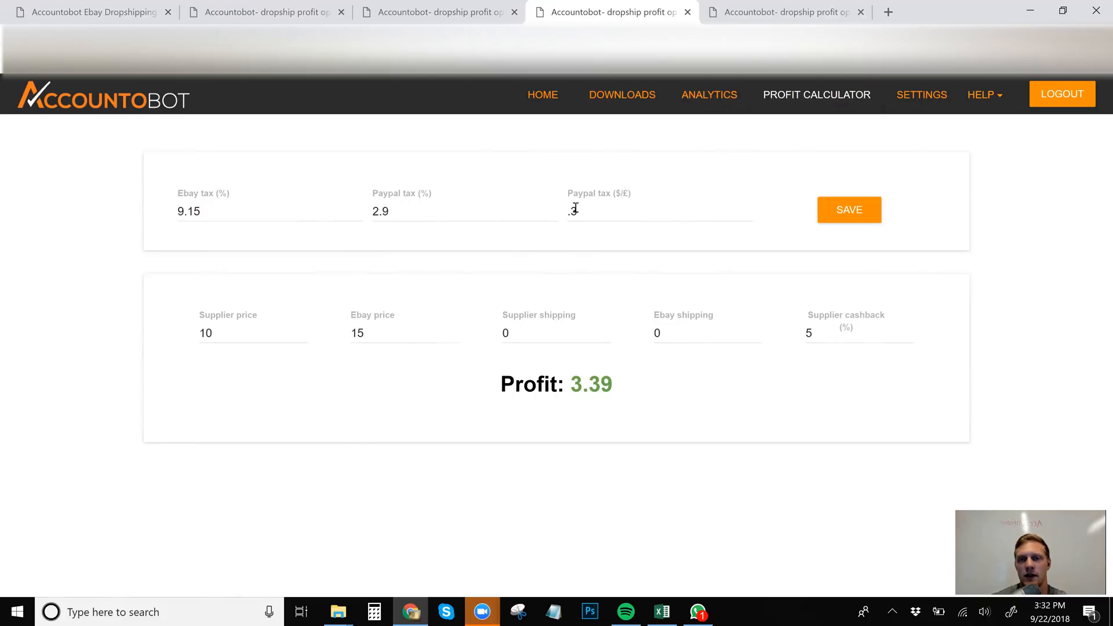
text(.3)
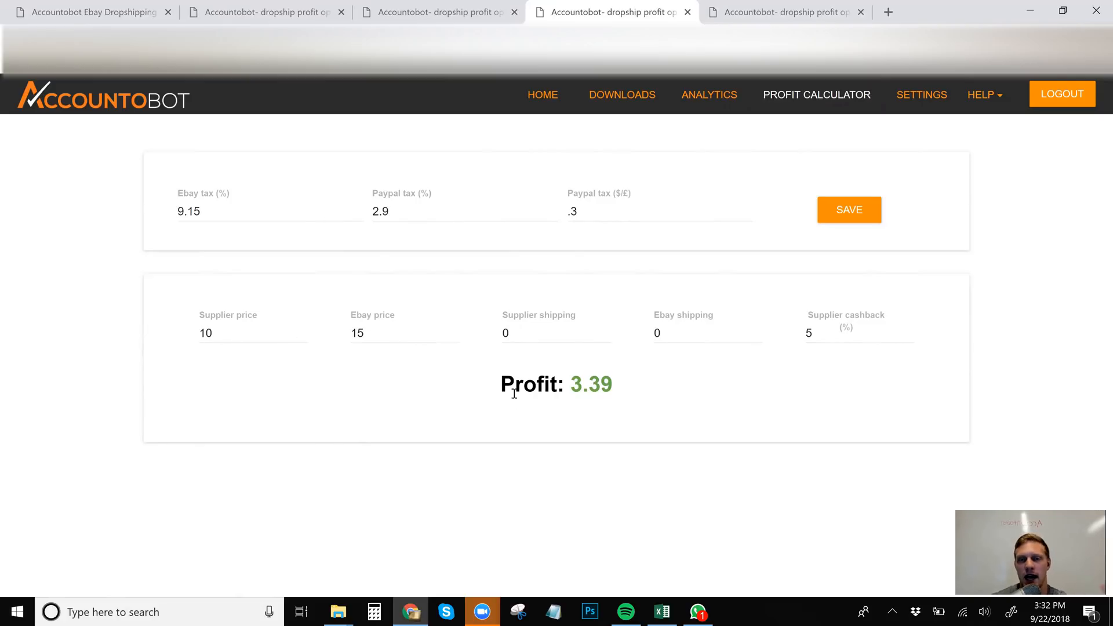
mouse_move(756, 87)
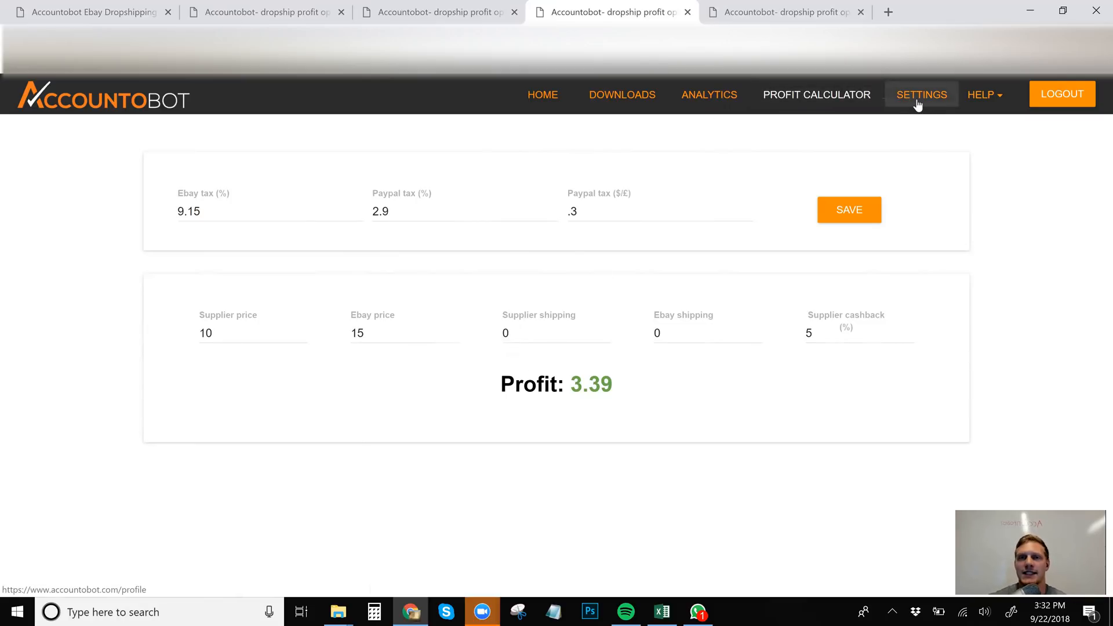
- Show Settings with VAT options and cashback rates: Amazon 5%, AmazonB 5%, Walmart 7%
click(920, 94)
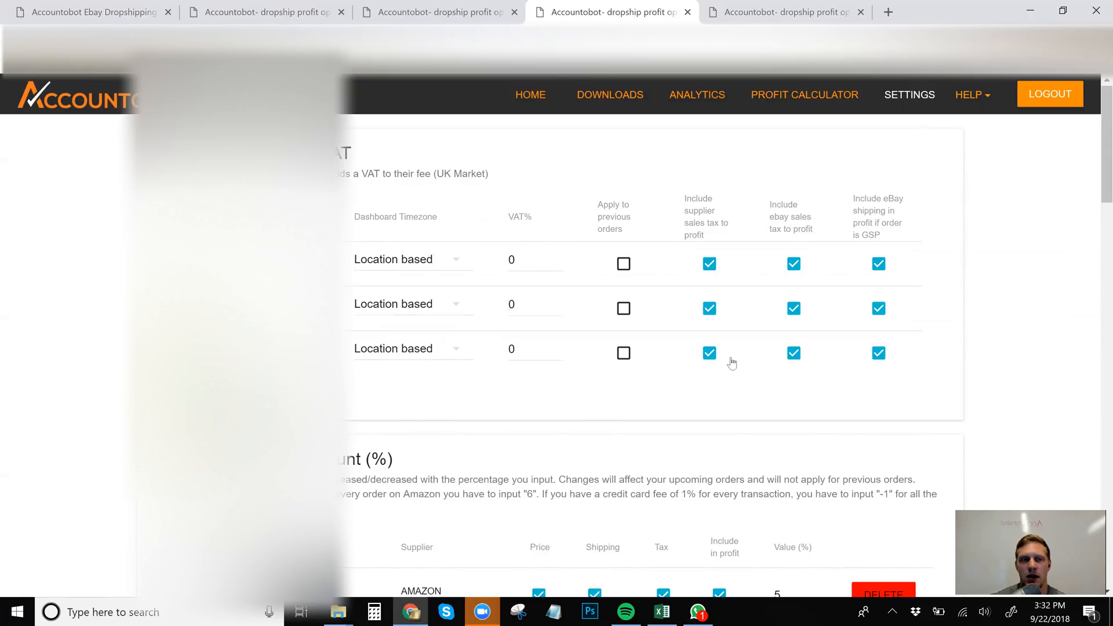
scroll(down, 3)
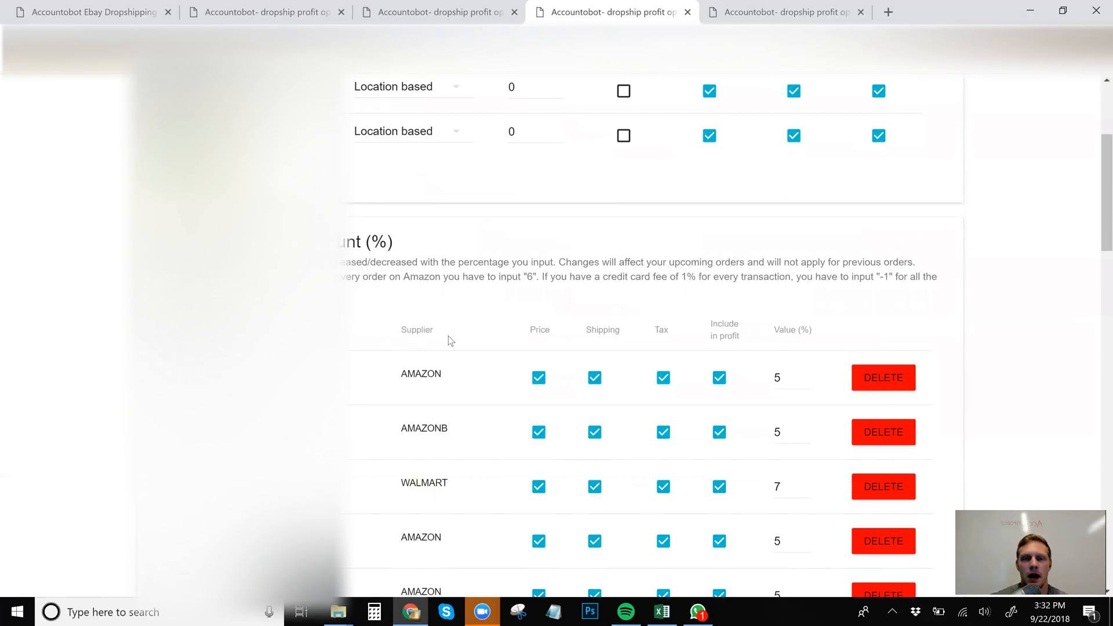
scroll(down, 3)
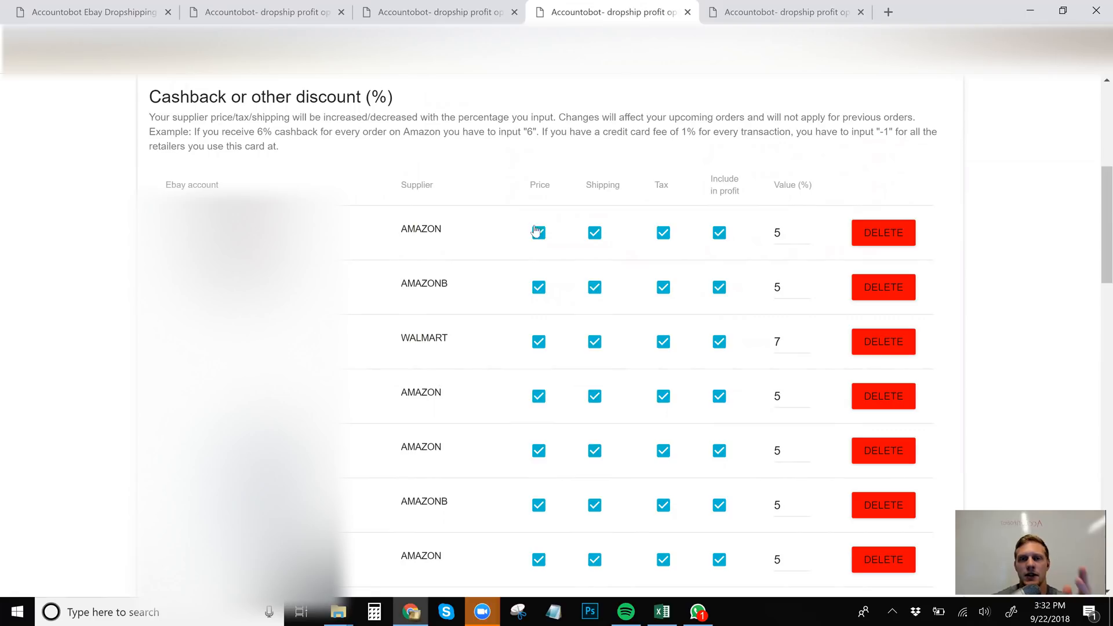
click(538, 232)
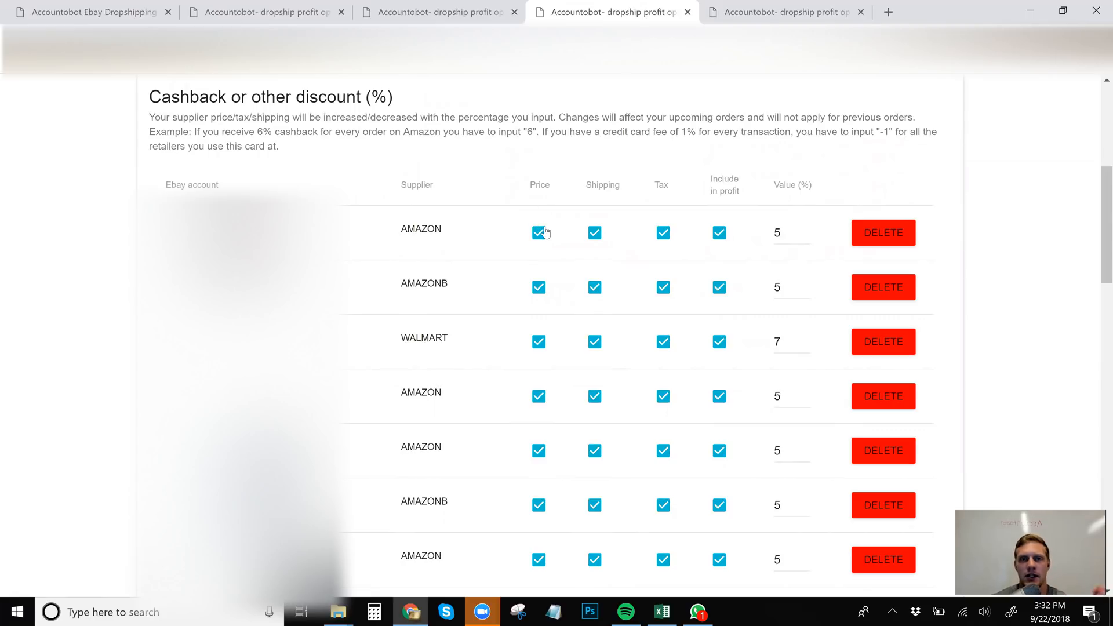
mouse_move(693, 236)
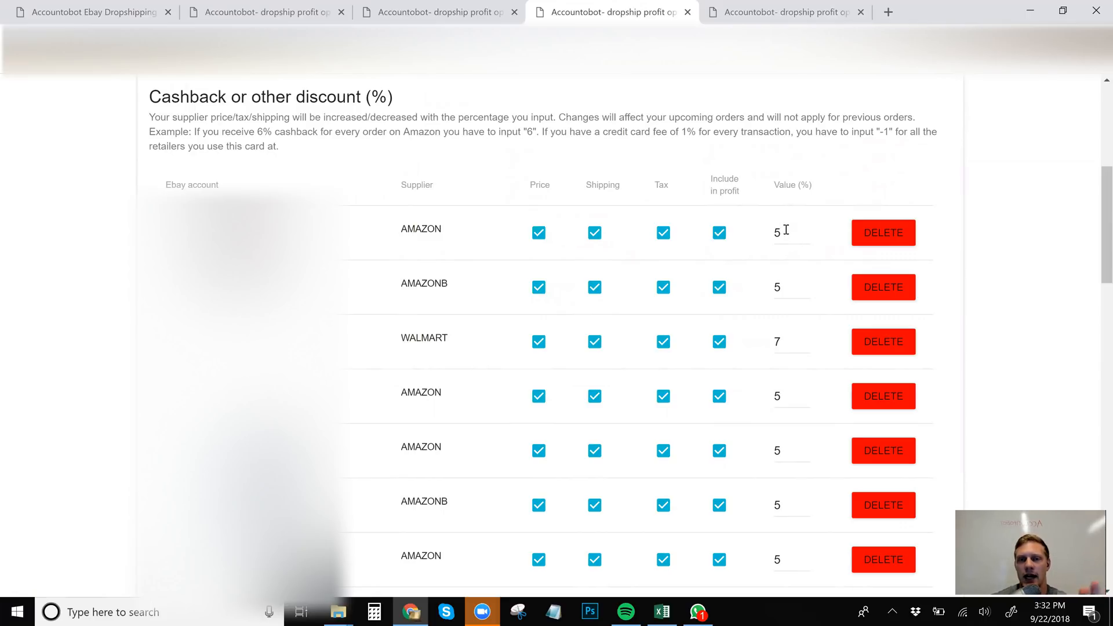
scroll(down, 3)
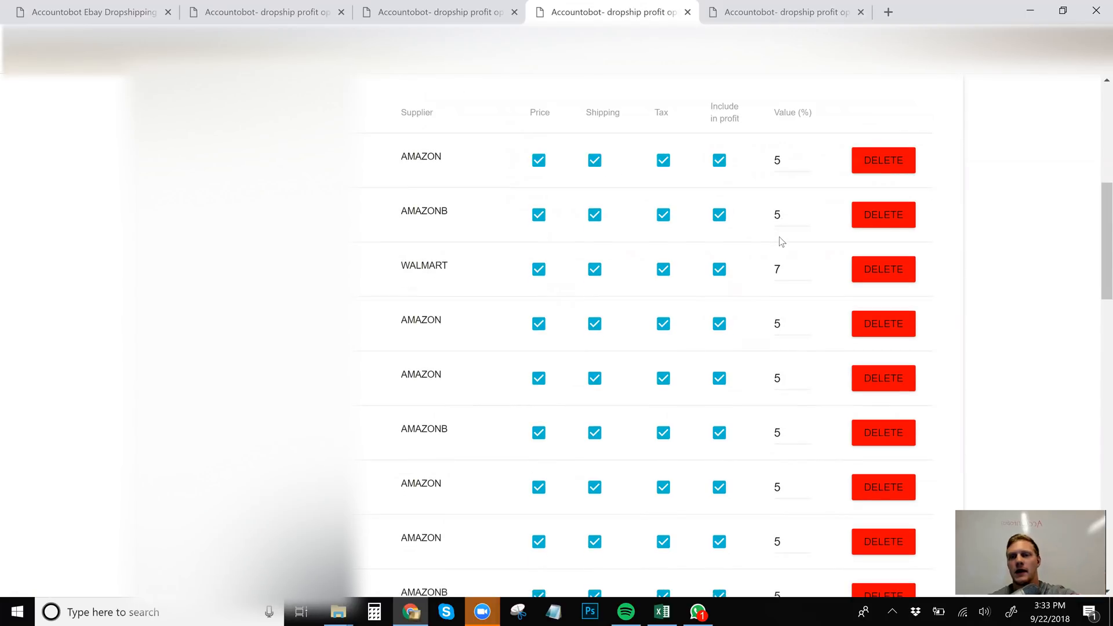
mouse_move(780, 175)
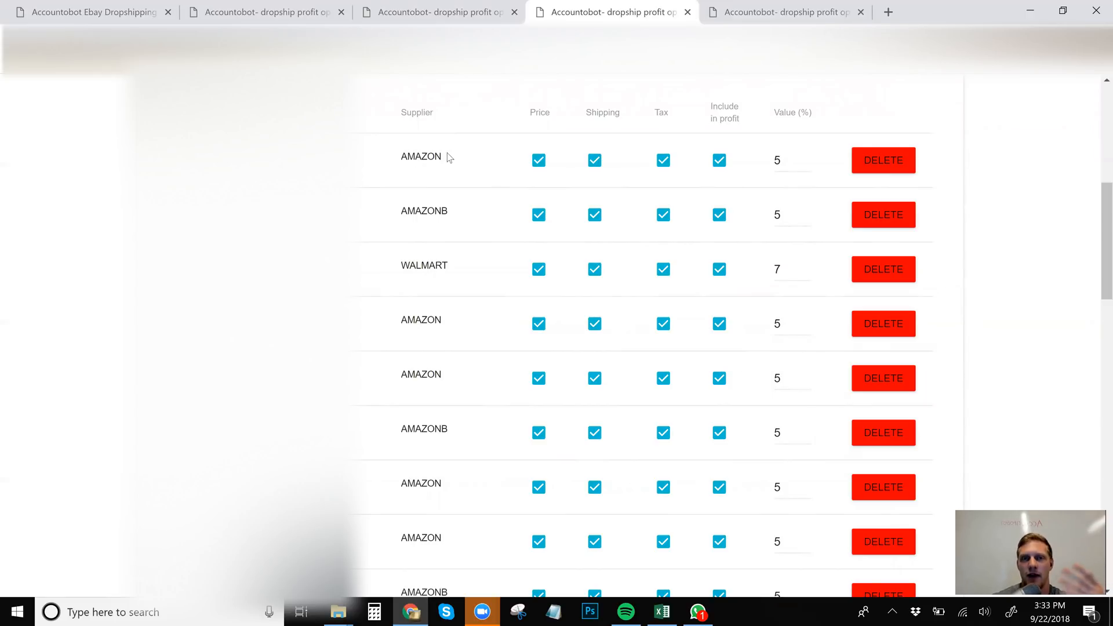
mouse_move(564, 277)
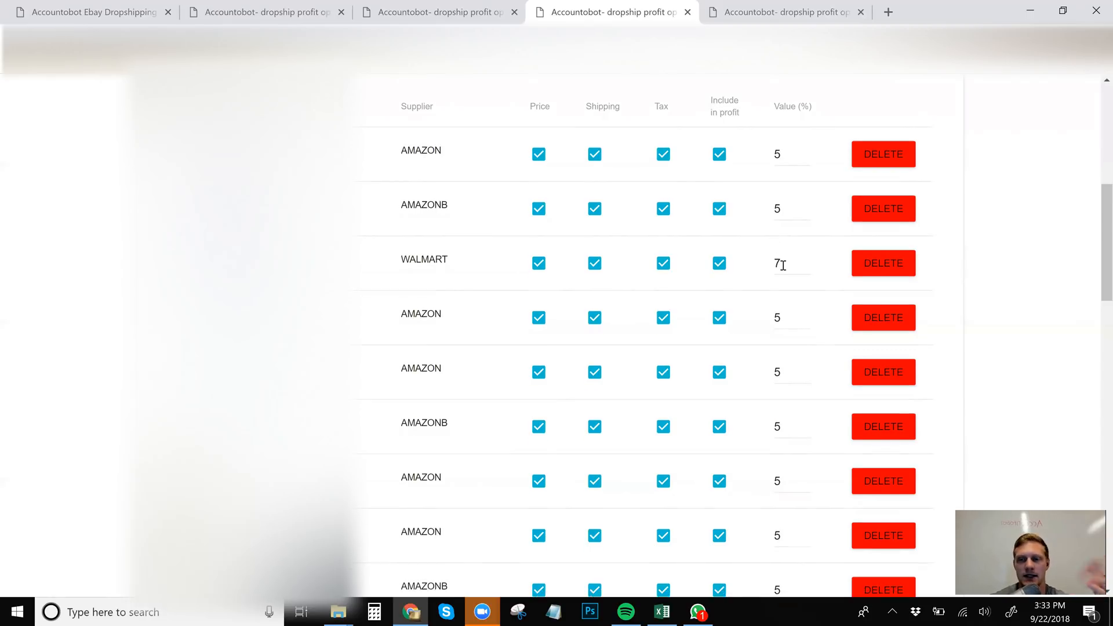
scroll(down, 3)
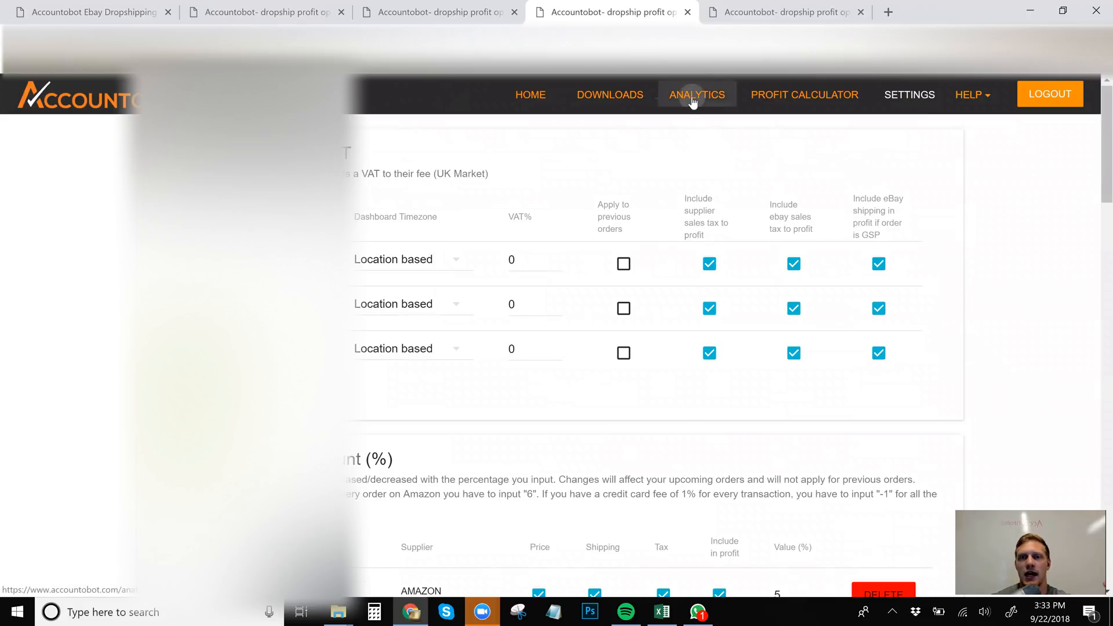
- Run Analytics for Sep 14 to Sep 21, 2018, giving $1201.25 profit on 679 orders and $16568.14 sales
click(697, 94)
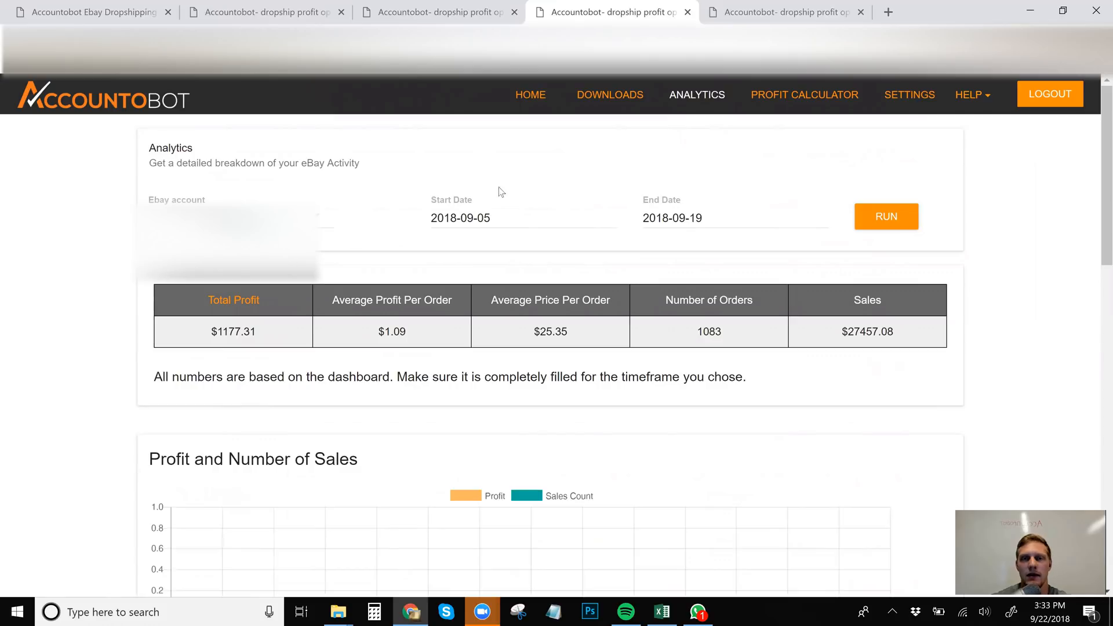
click(523, 218)
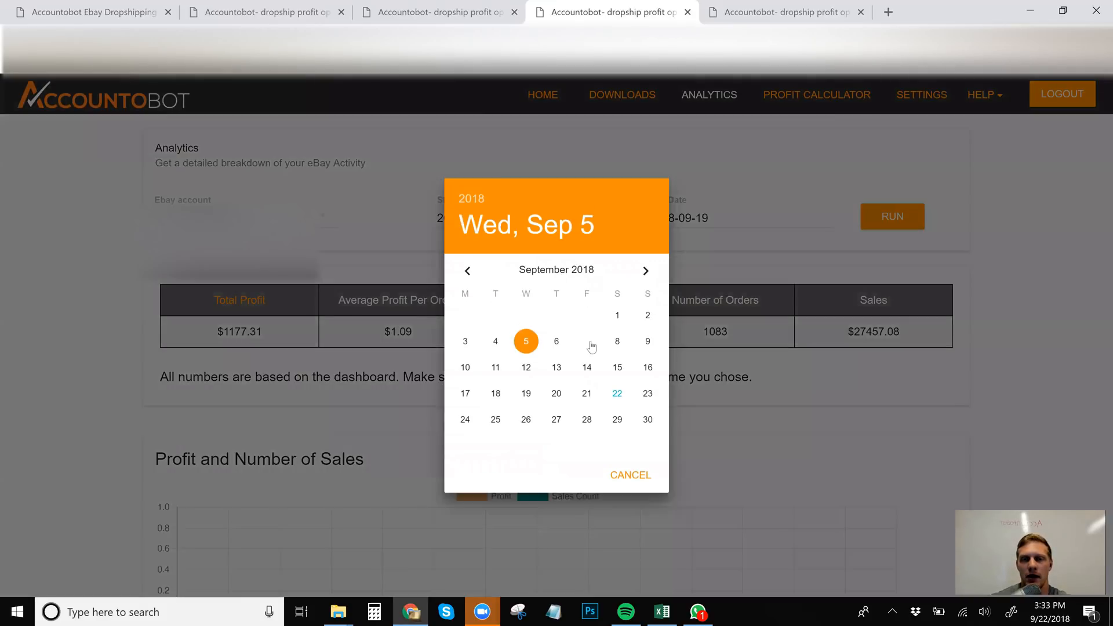
click(587, 367)
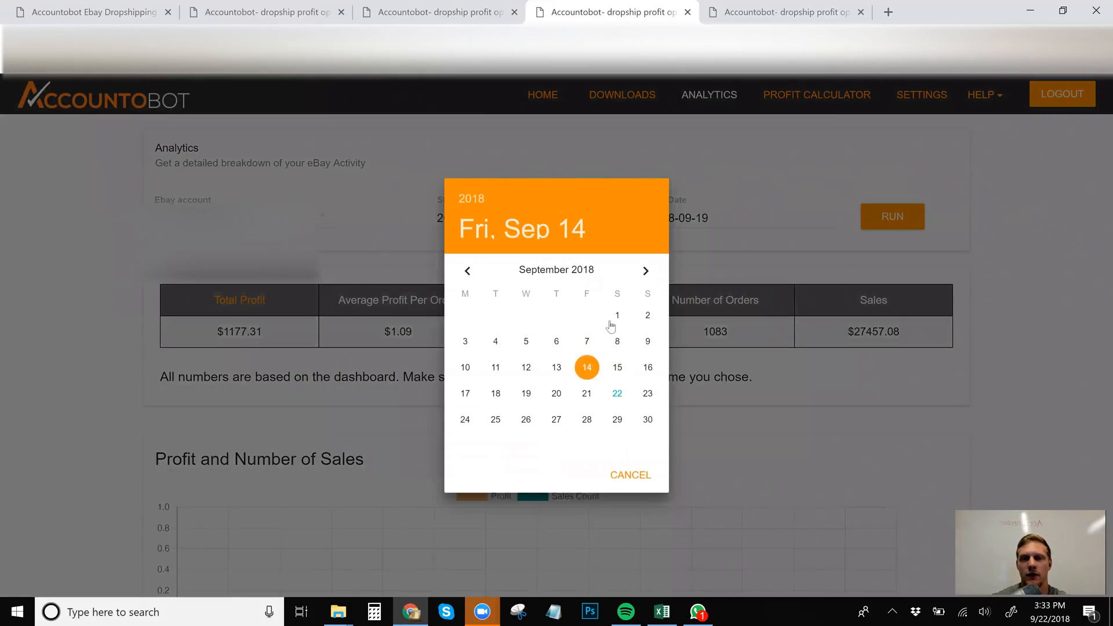
click(527, 393)
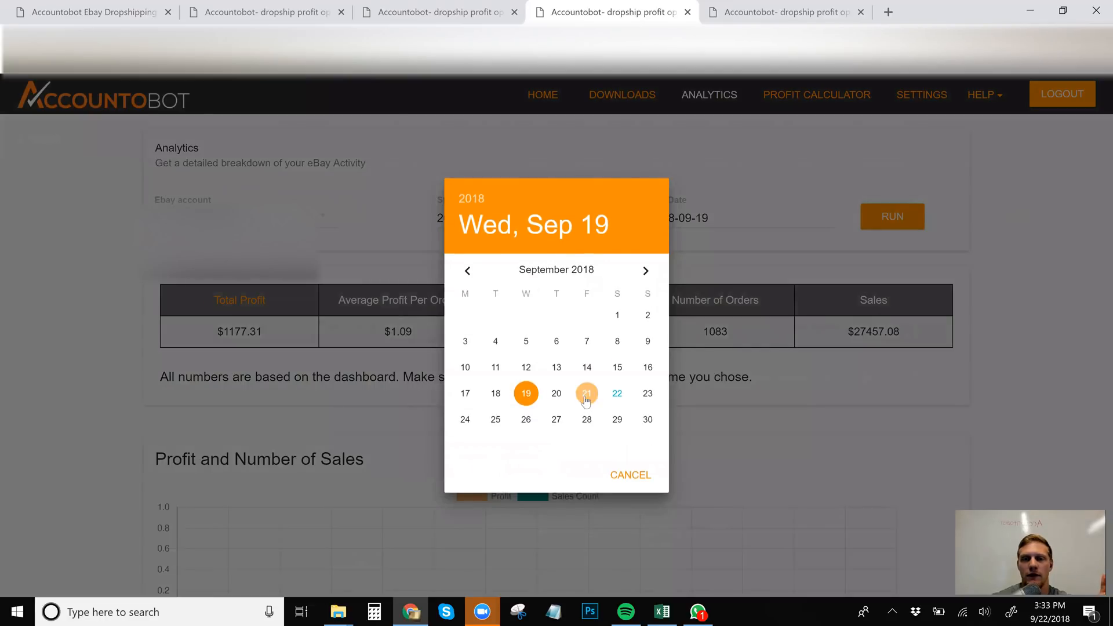
click(587, 393)
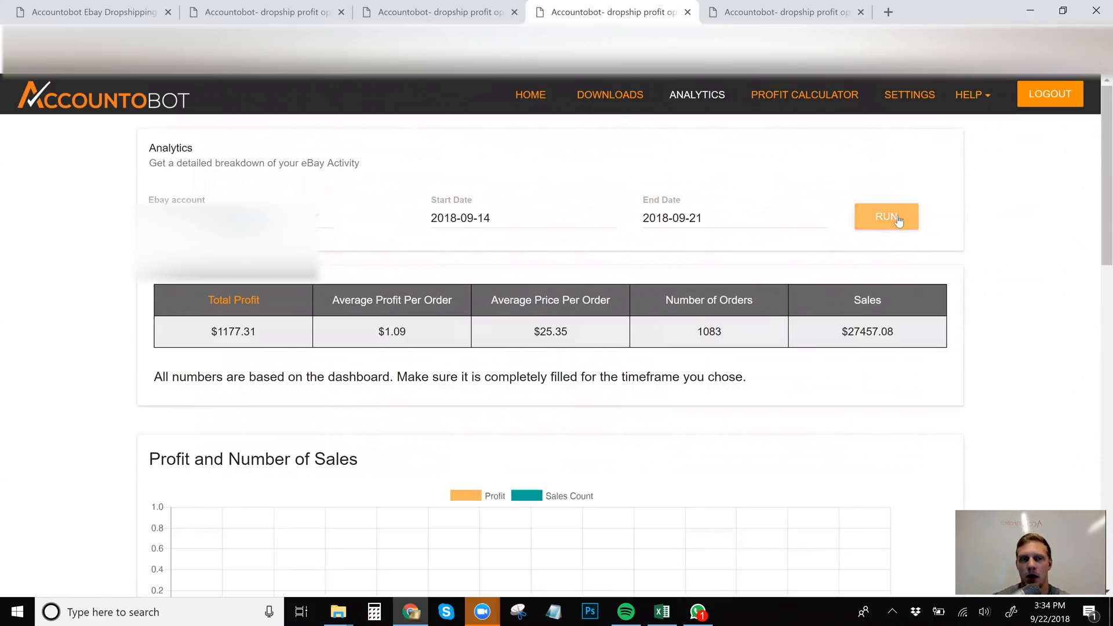
click(886, 217)
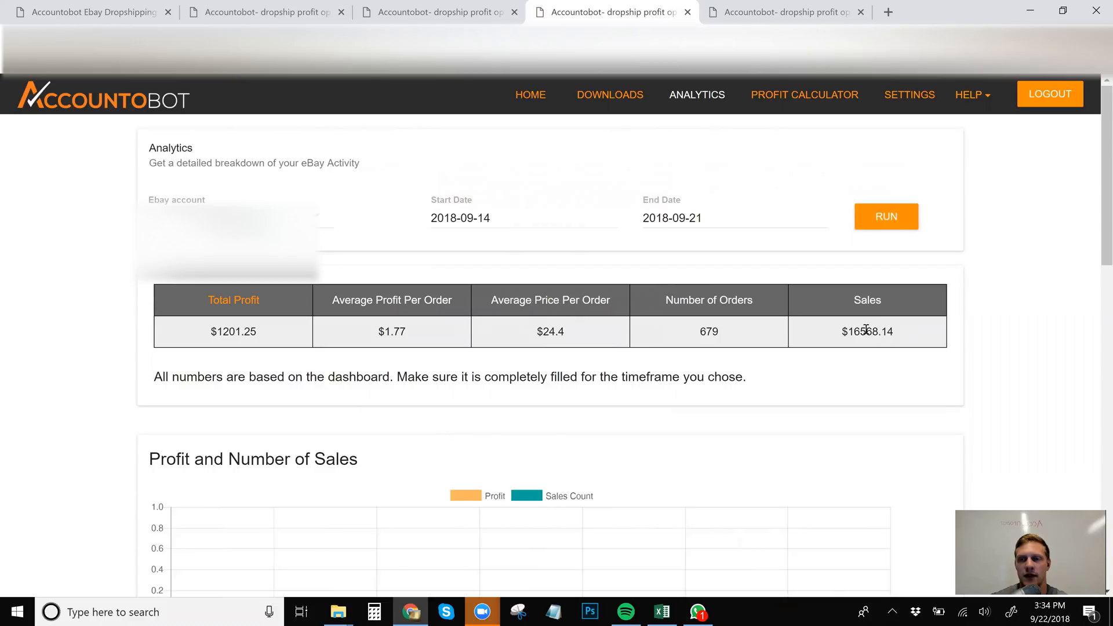
mouse_move(494, 303)
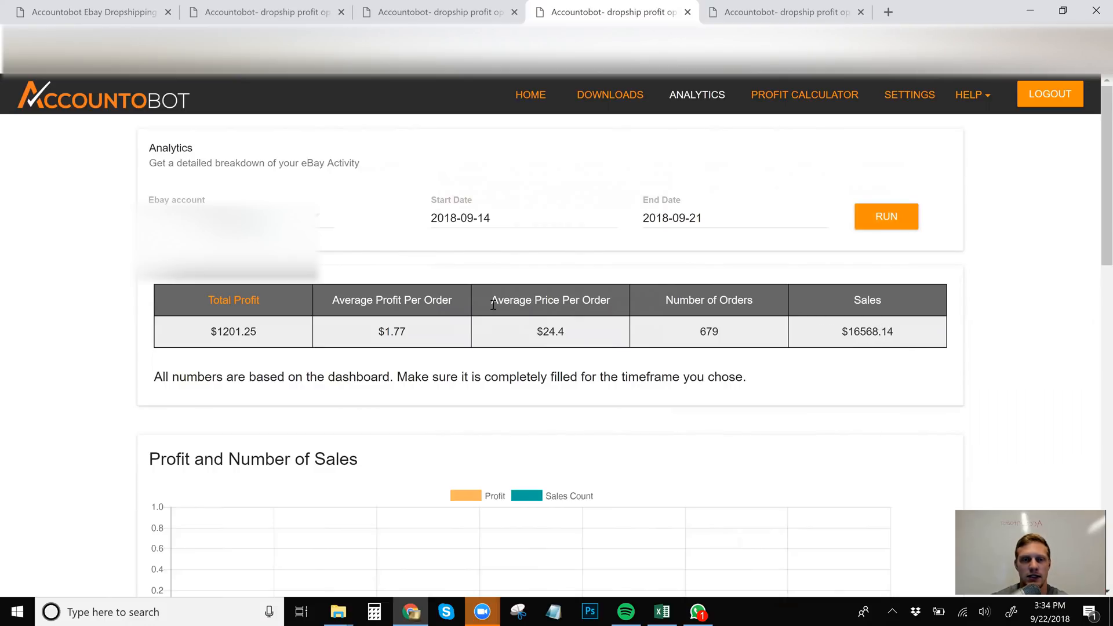
mouse_move(243, 327)
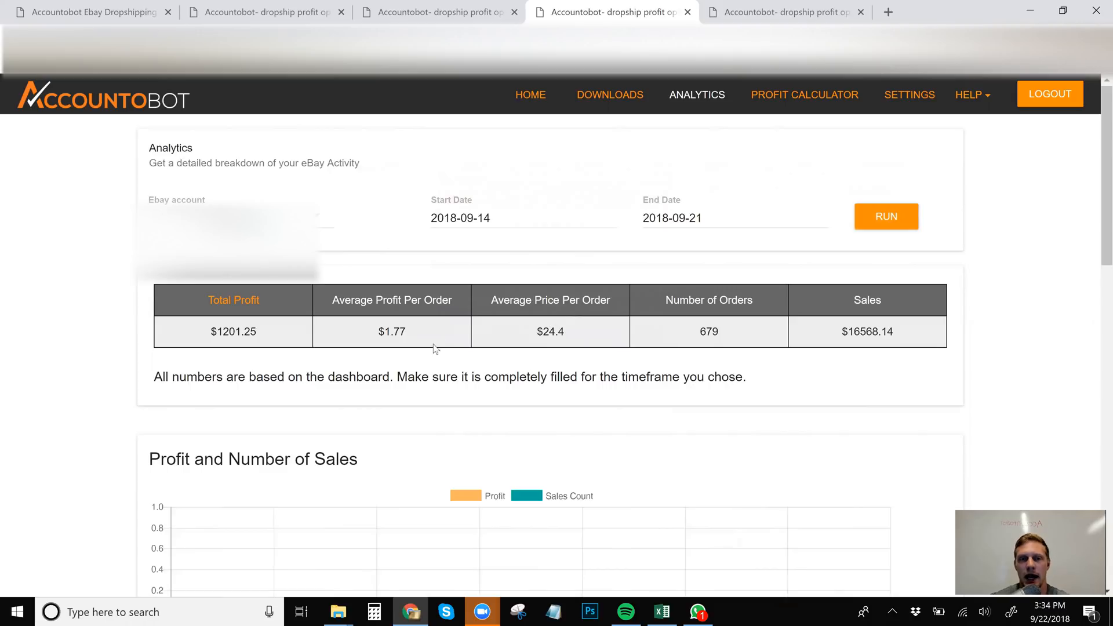
mouse_move(617, 340)
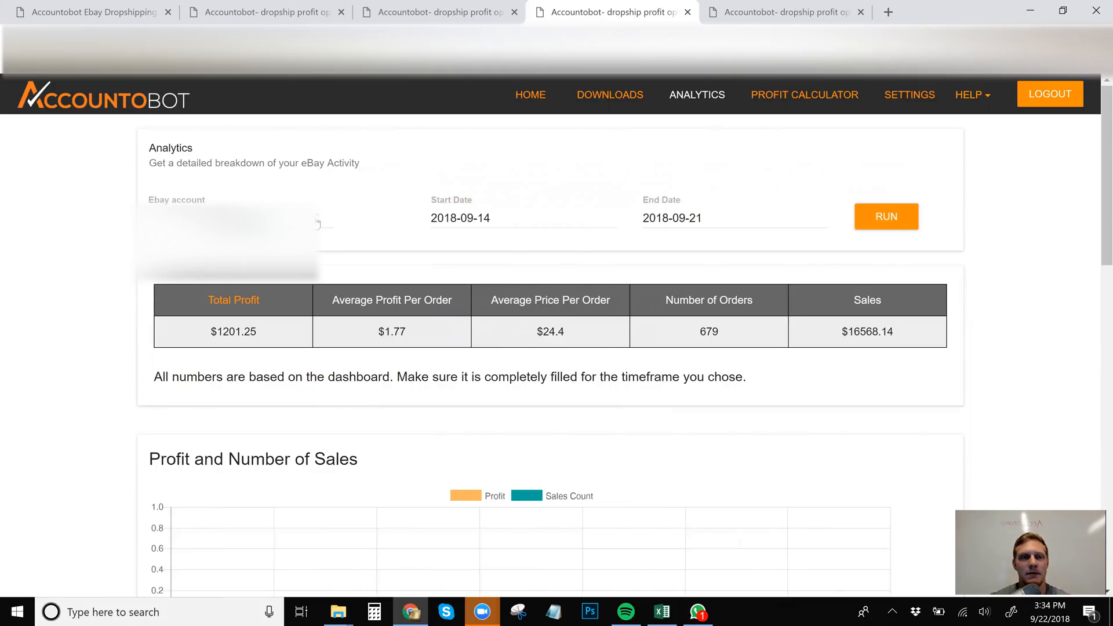
- Run the same week for the second and third eBay stores, ending at $203.03 profit on $3072.47 sales, with Calculator opened
click(264, 221)
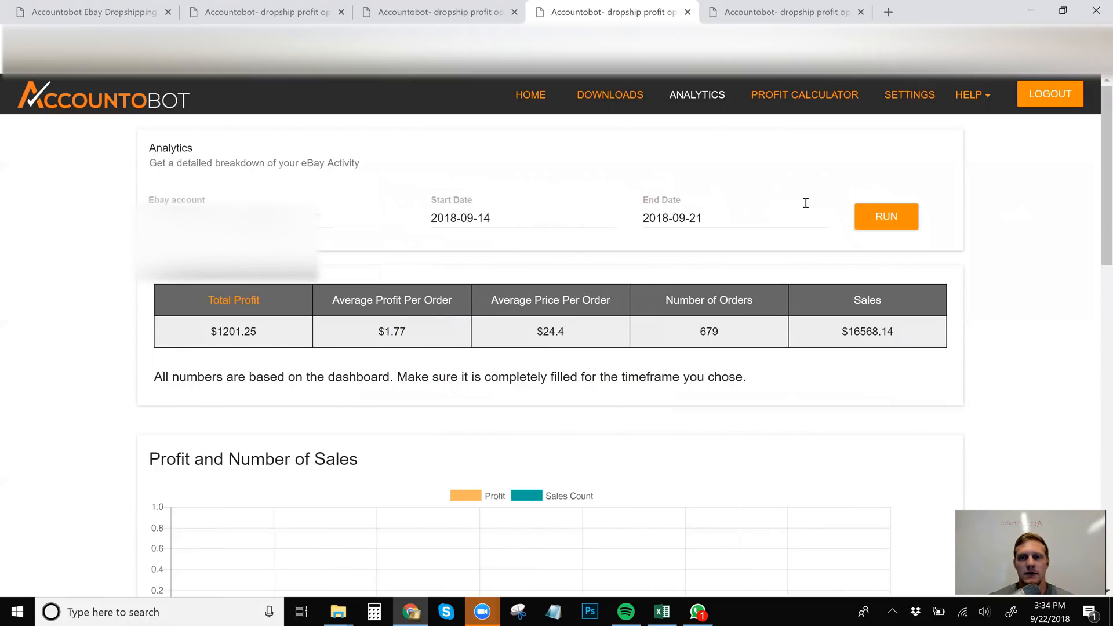
click(886, 217)
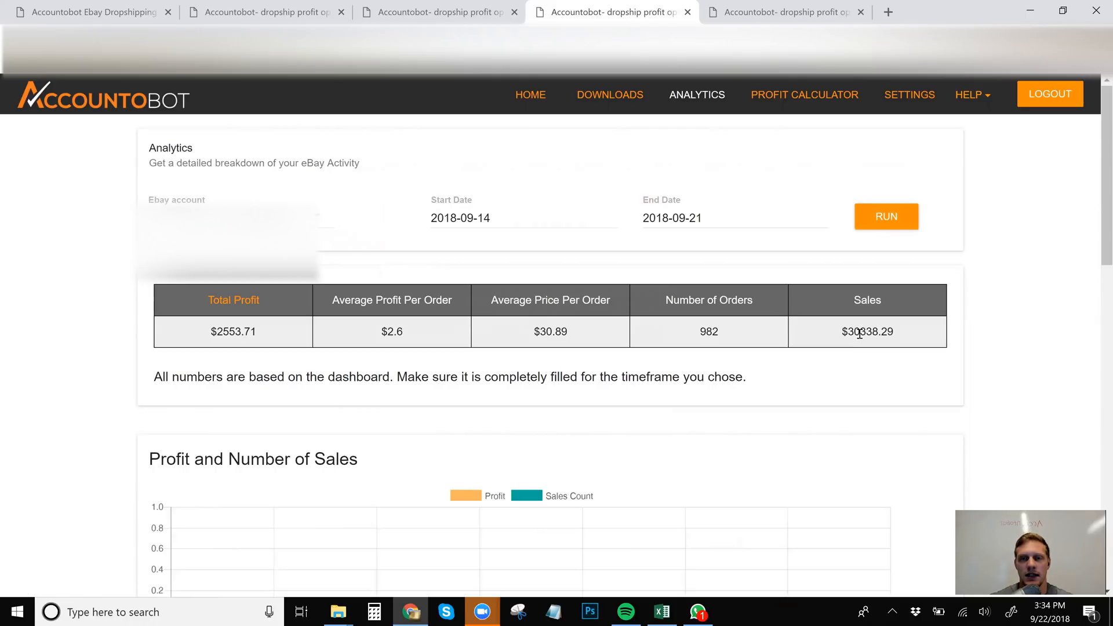
mouse_move(791, 367)
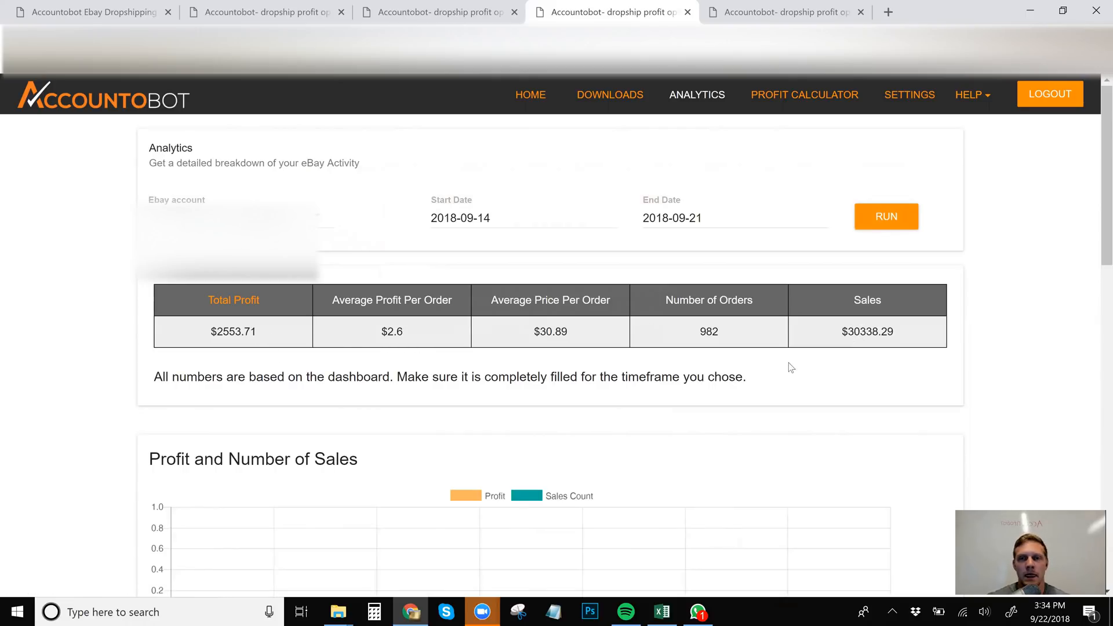
click(885, 217)
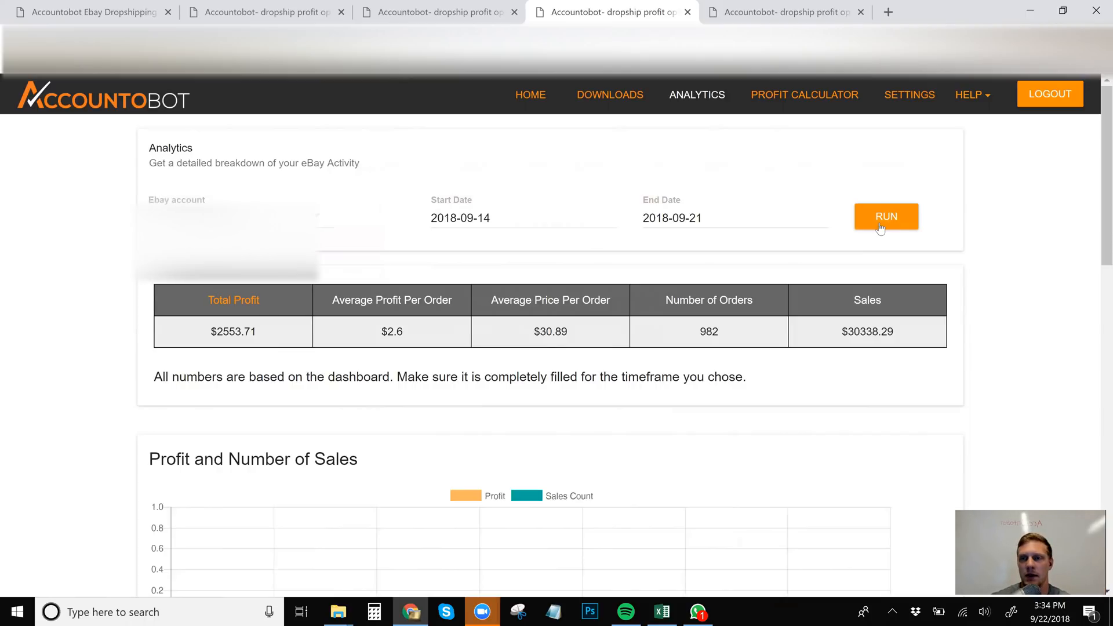
click(886, 217)
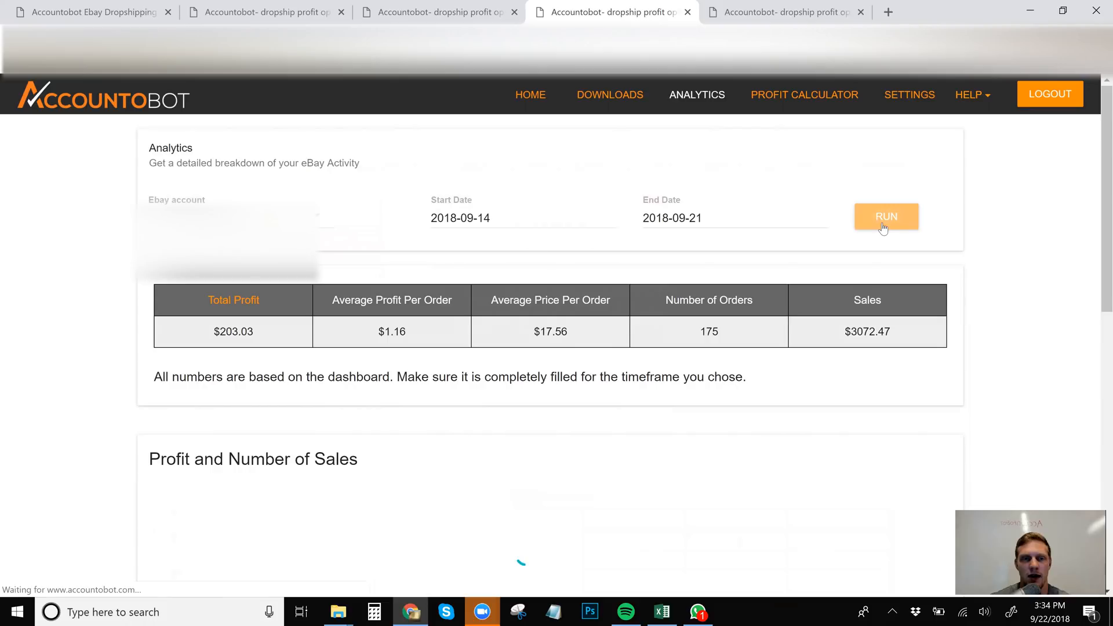
click(886, 216)
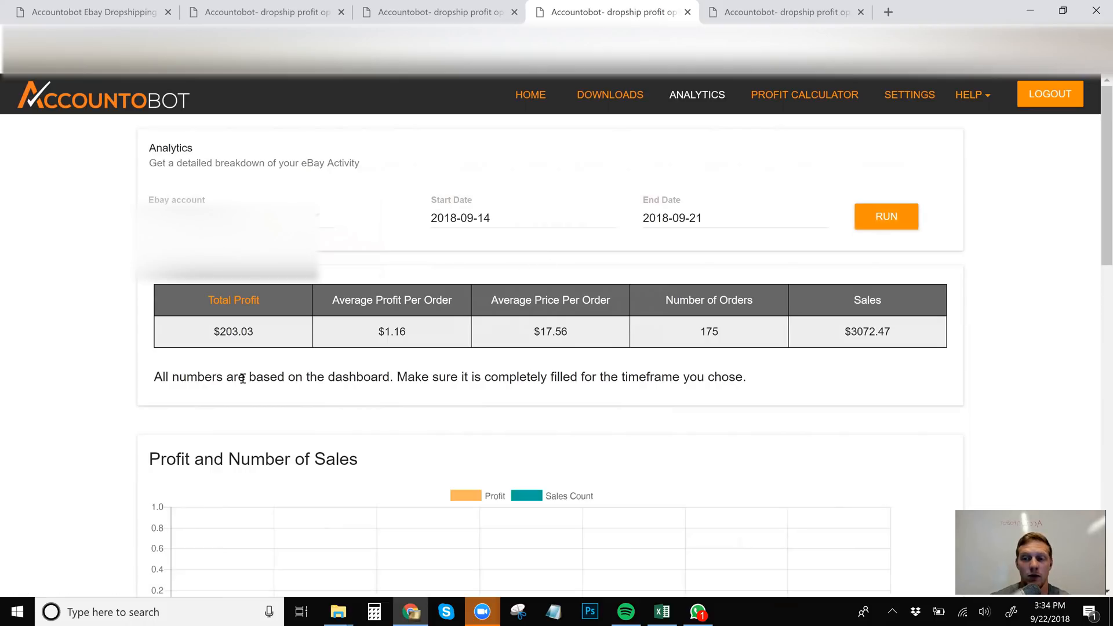
mouse_move(248, 414)
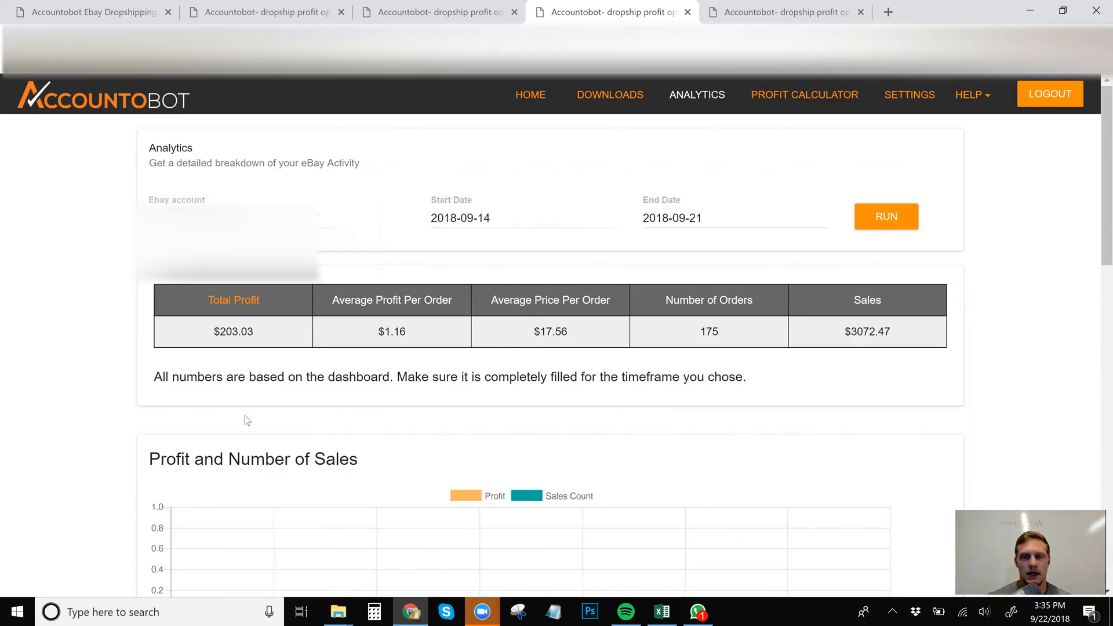
mouse_move(355, 457)
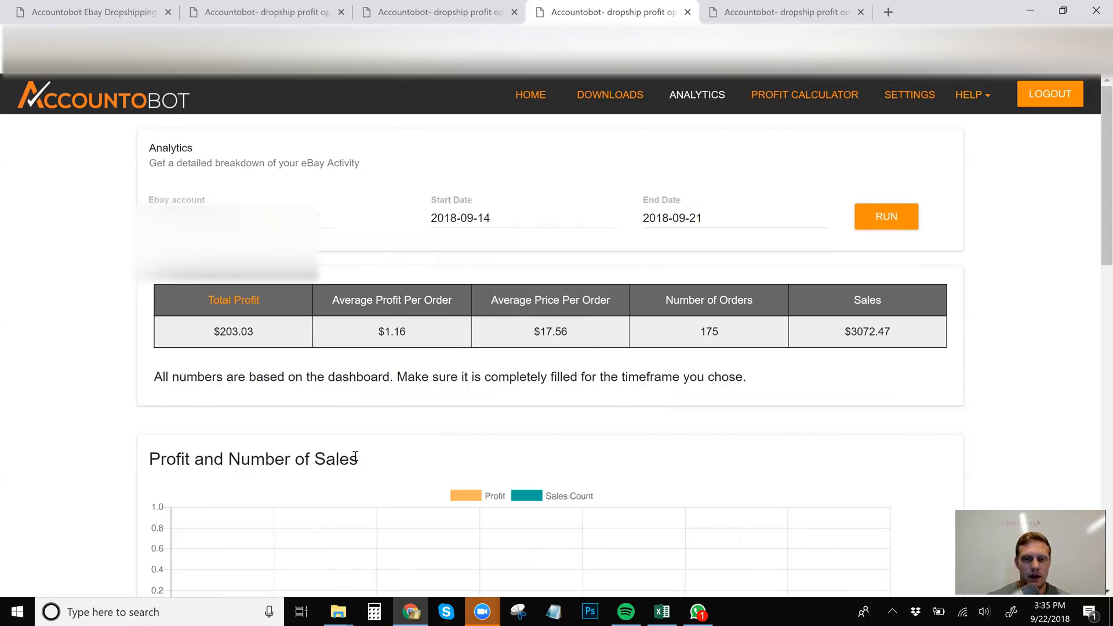
click(375, 611)
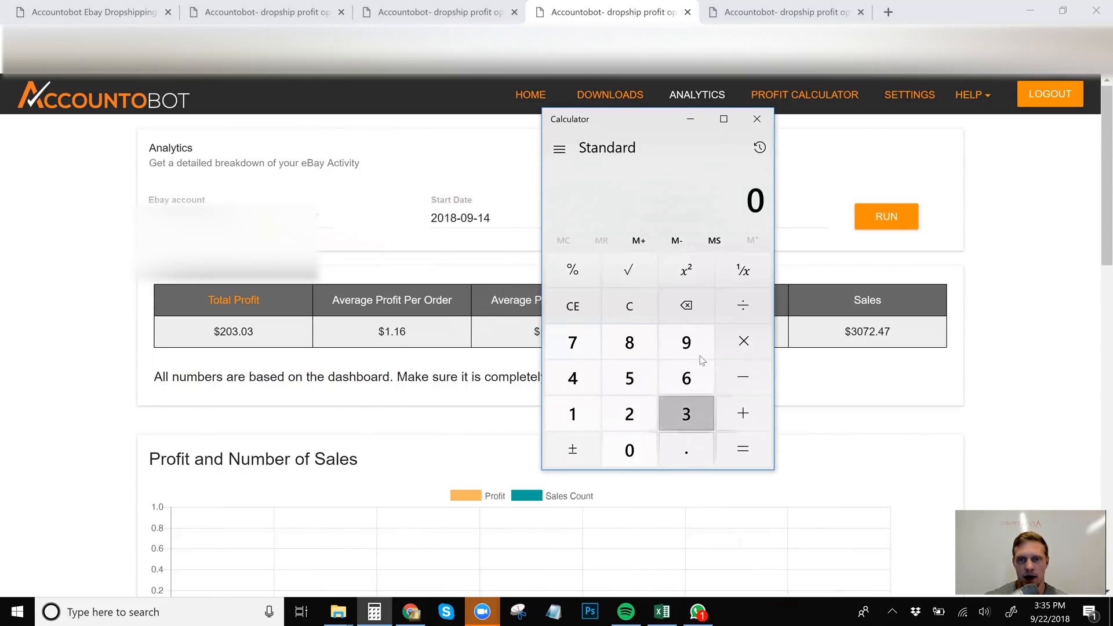
- Divide profit 3964.17 by sales 49707 to get a margin of about 7.97 percent
click(685, 376)
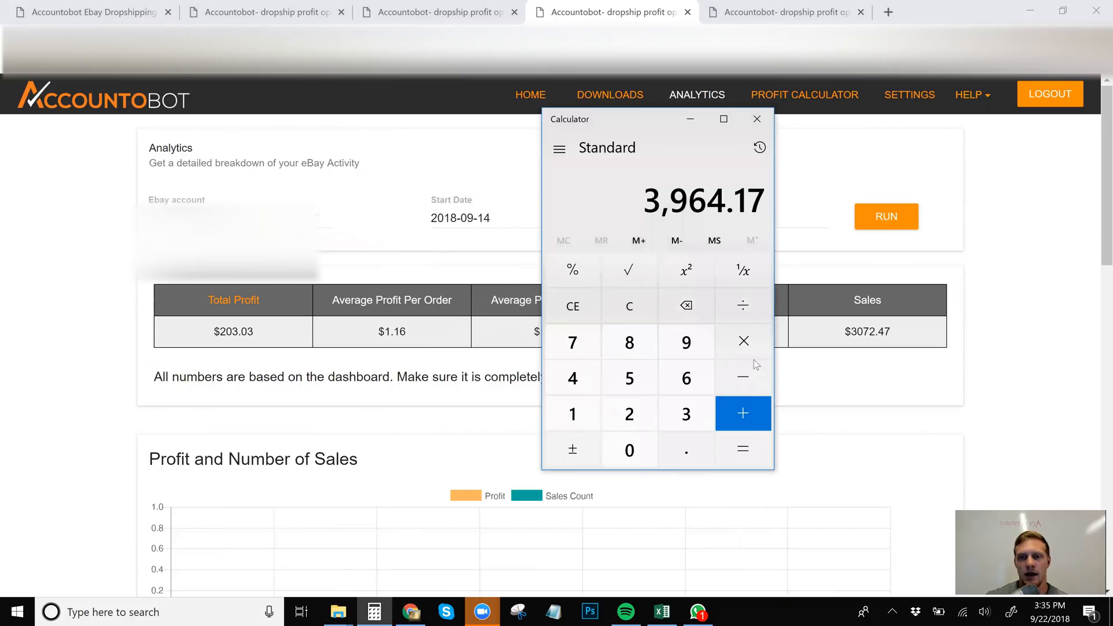
click(742, 305)
text(4)
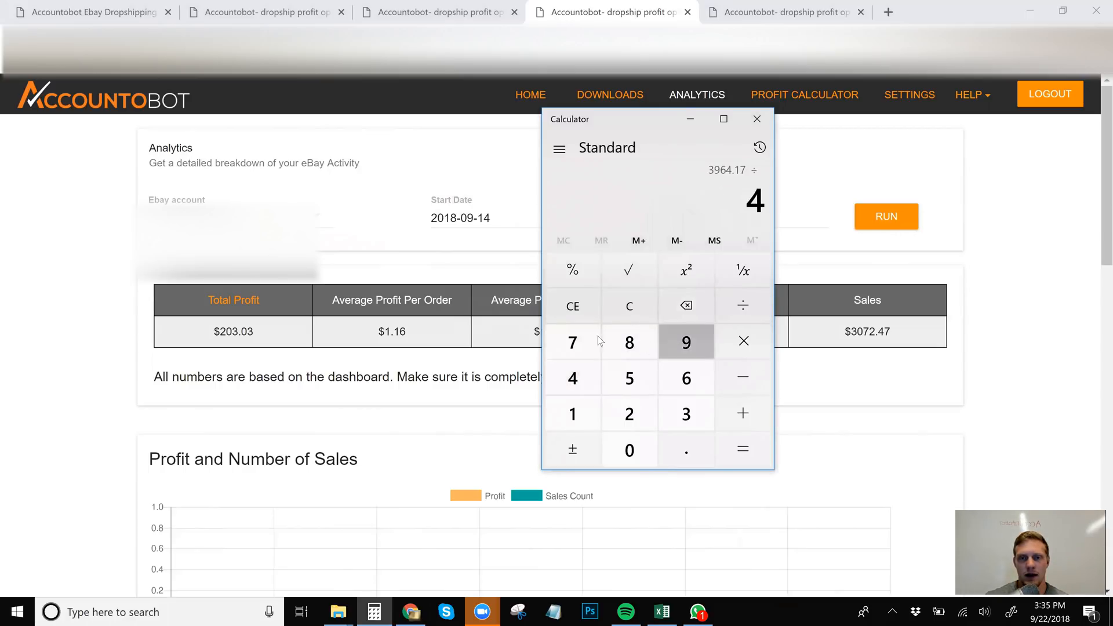
click(572, 342)
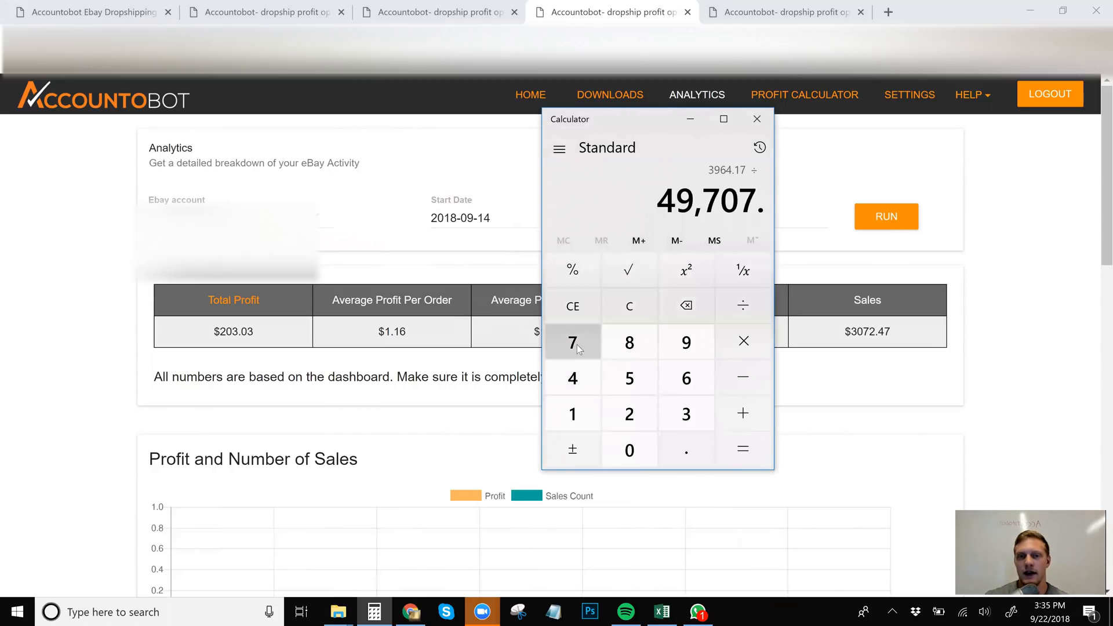
click(742, 450)
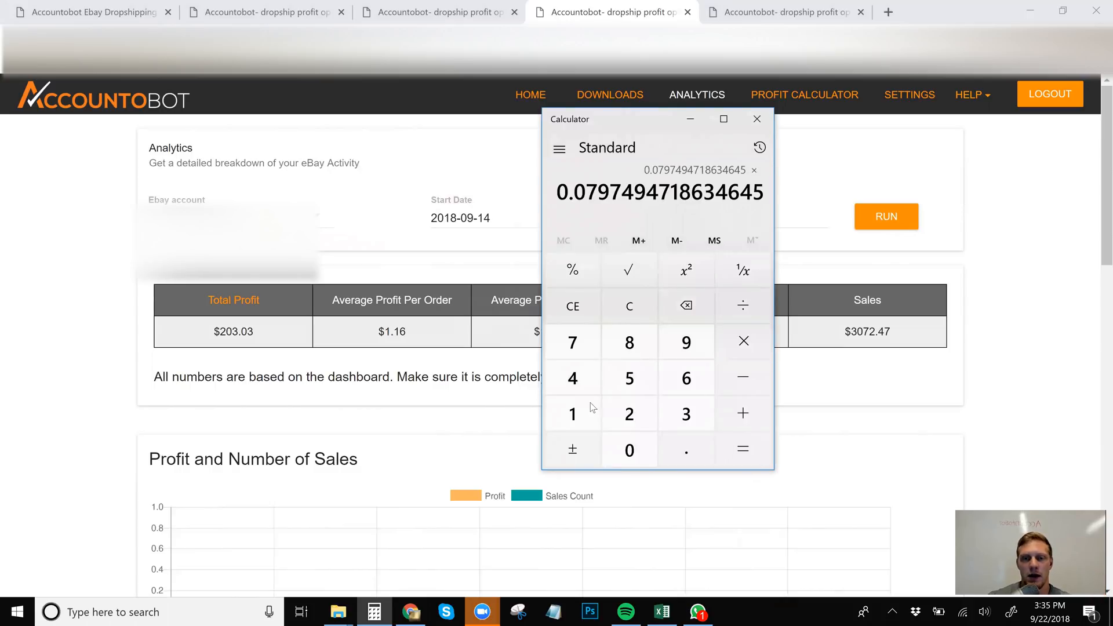
click(743, 450)
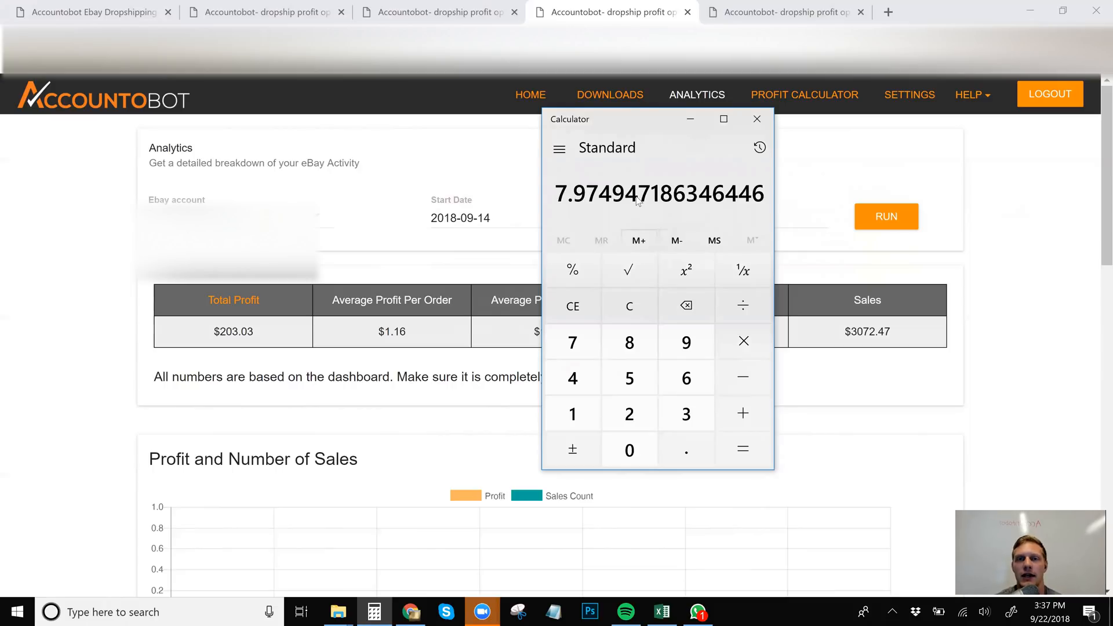
mouse_move(745, 93)
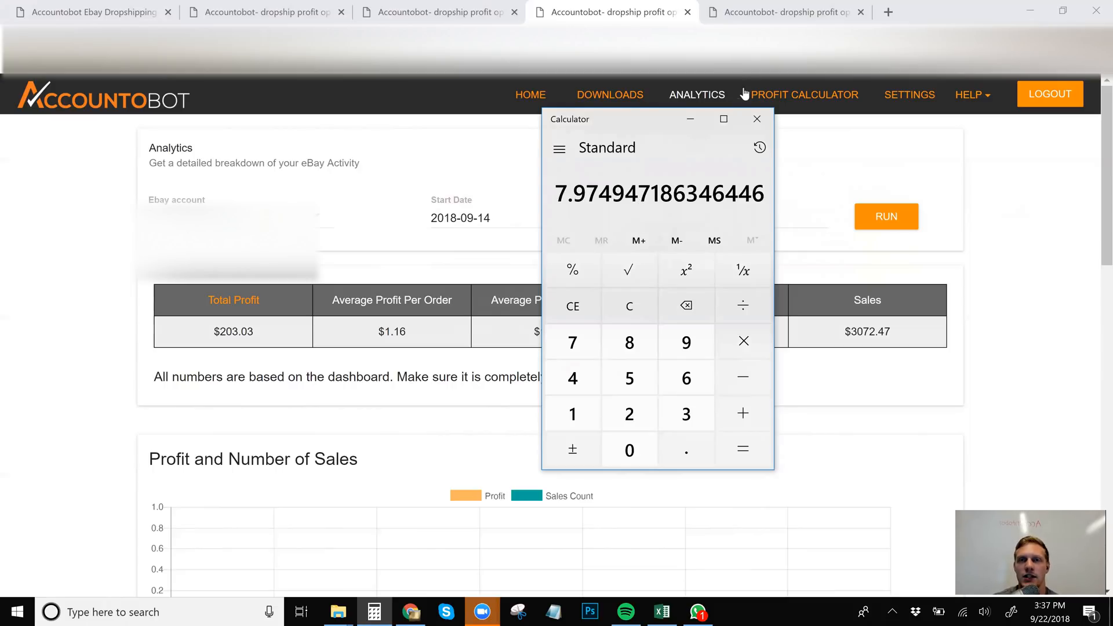